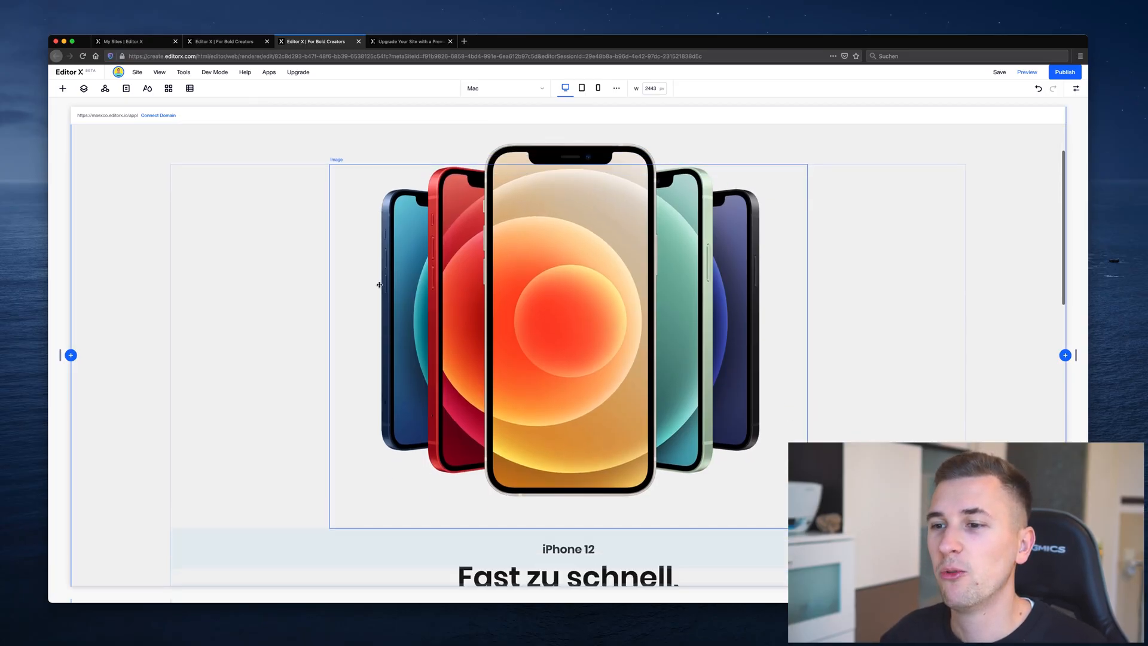
- Preview the current page at tablet, mobile and desktop widths
scroll(down, 3)
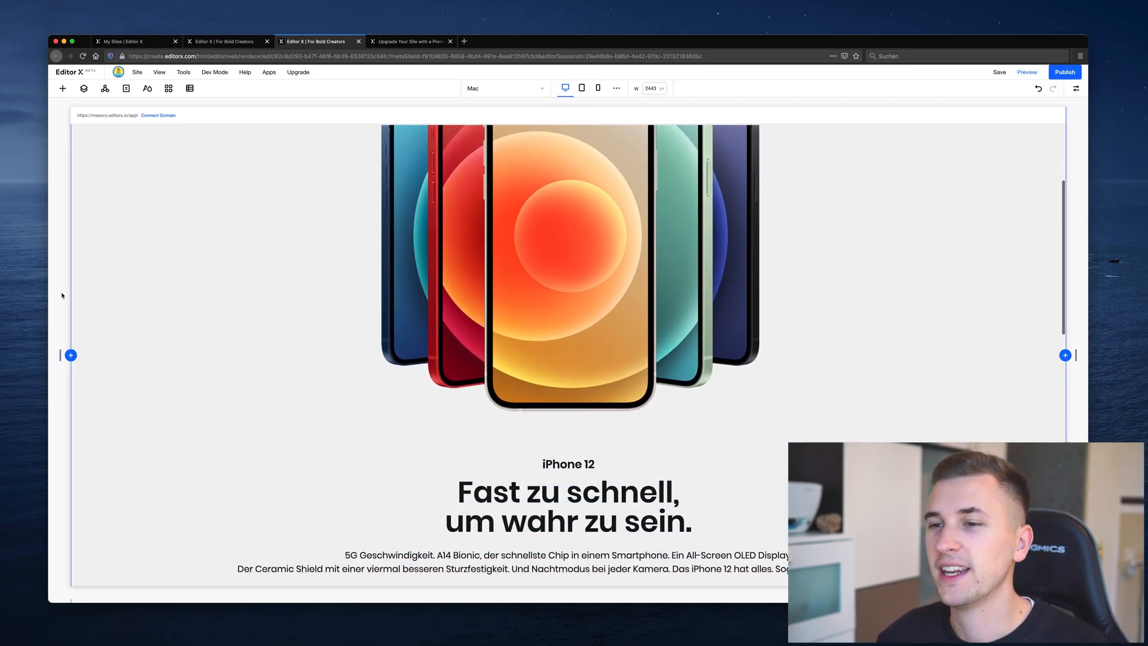
scroll(down, 3)
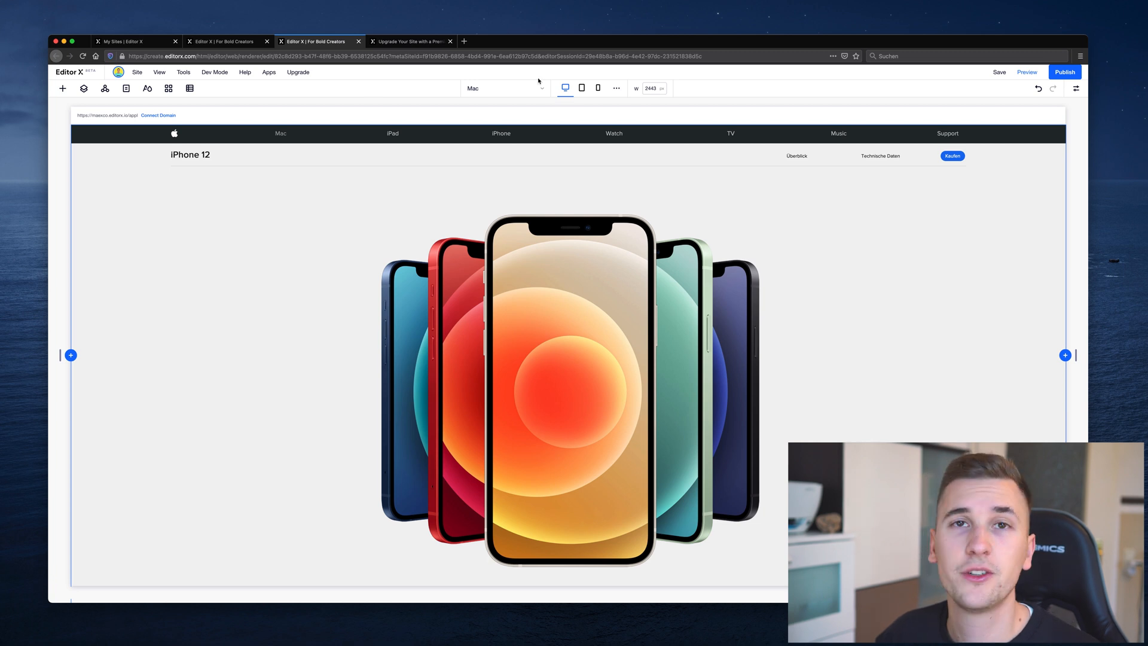
mouse_move(639, 141)
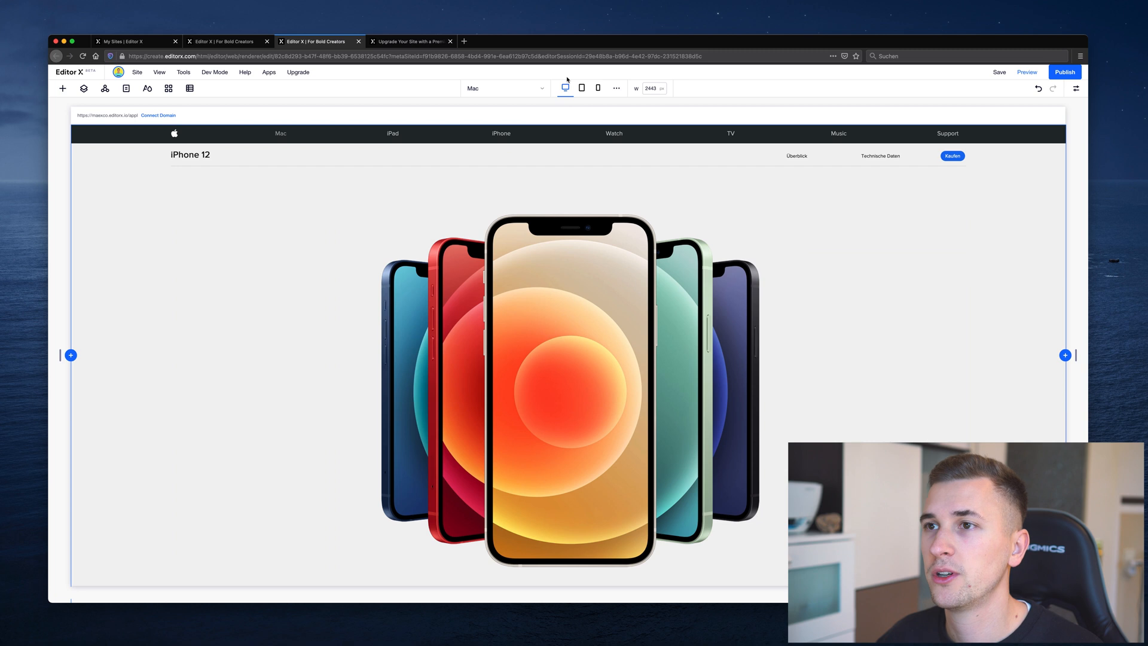
click(582, 88)
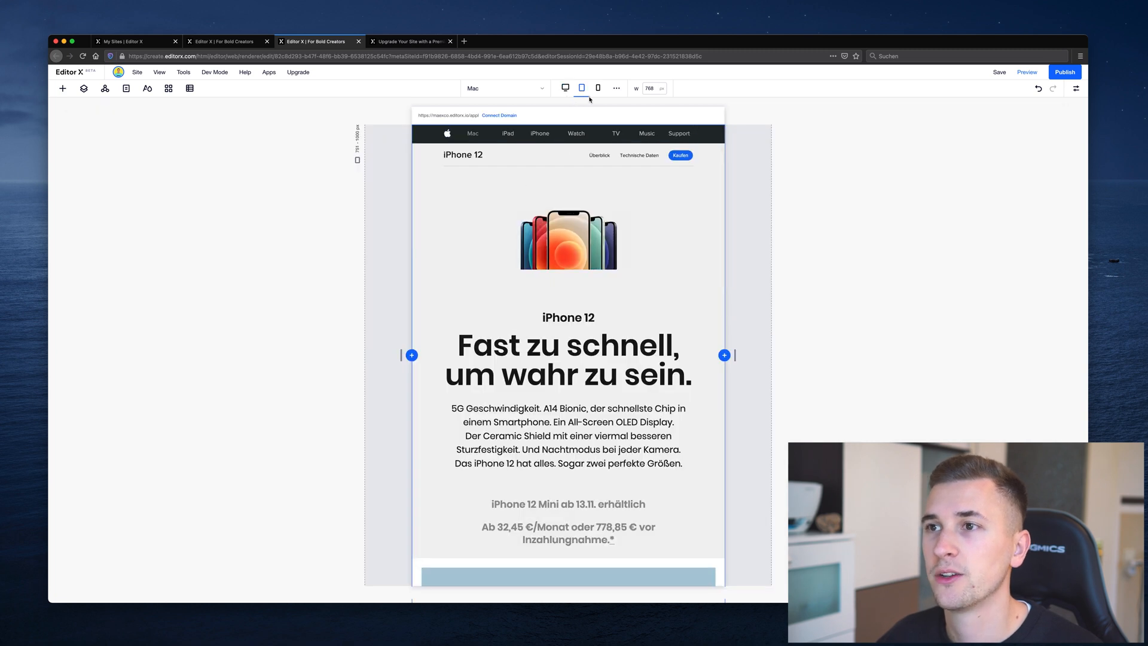
click(598, 87)
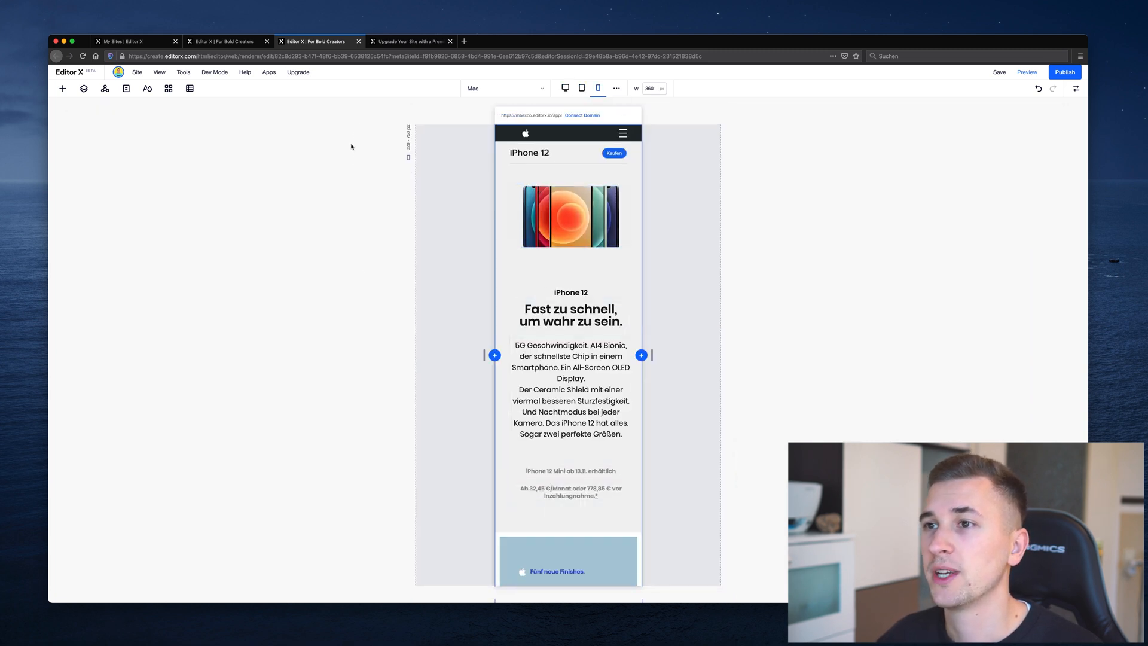
click(564, 87)
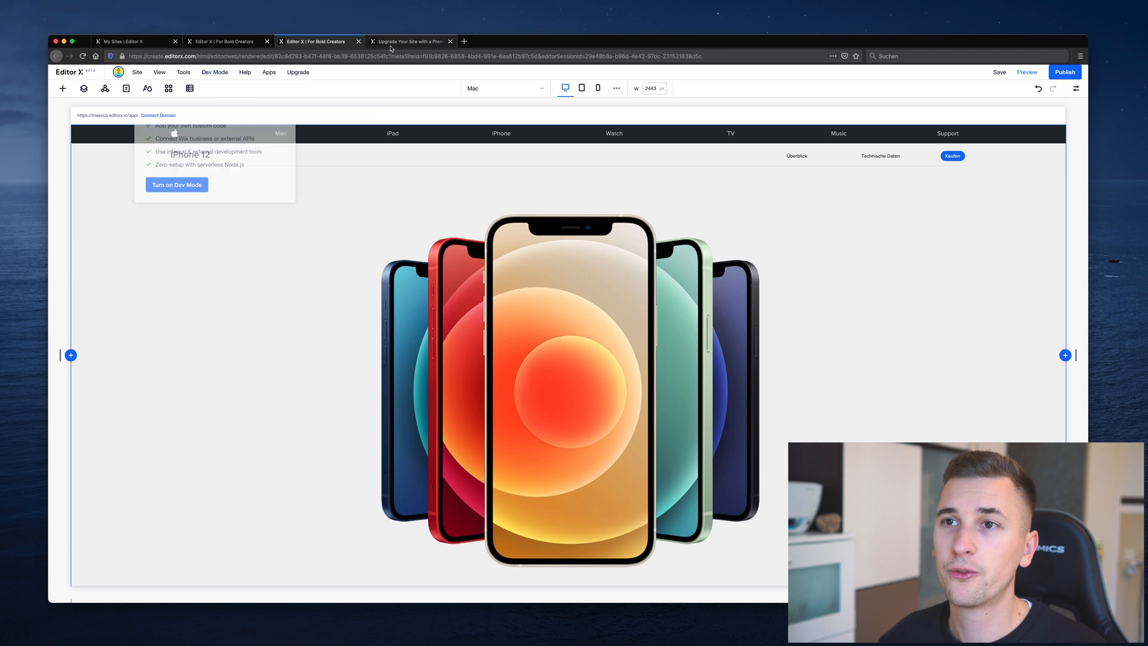
- Look at the premium plan pricing page, then switch to the Barbaro Brand Studio portfolio site
click(410, 41)
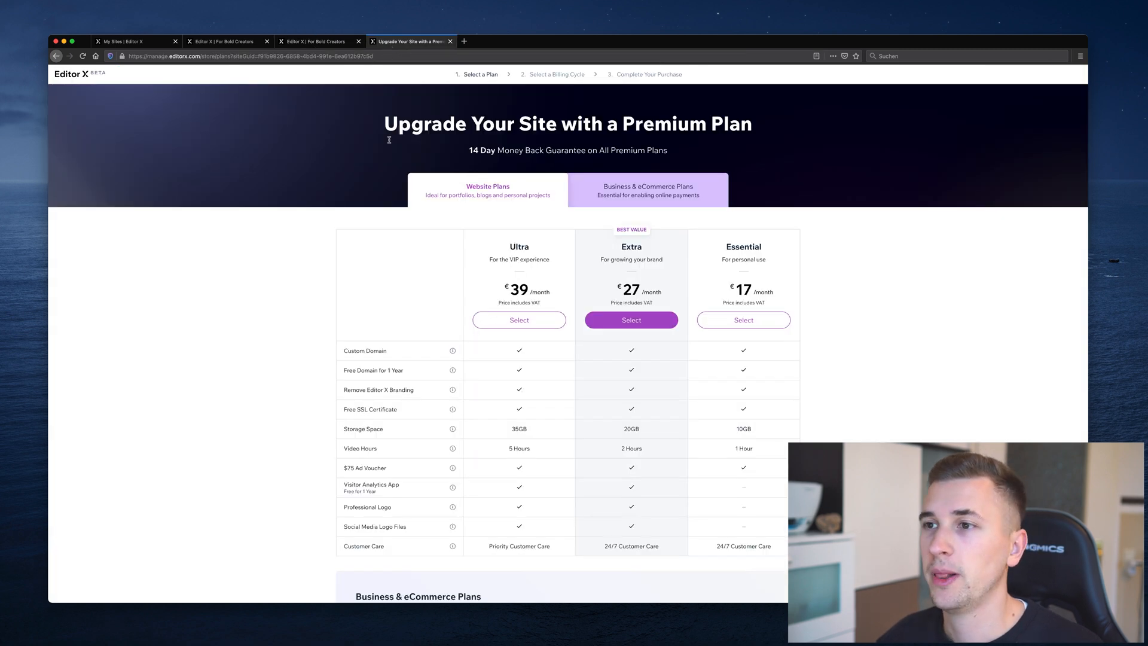
mouse_move(328, 220)
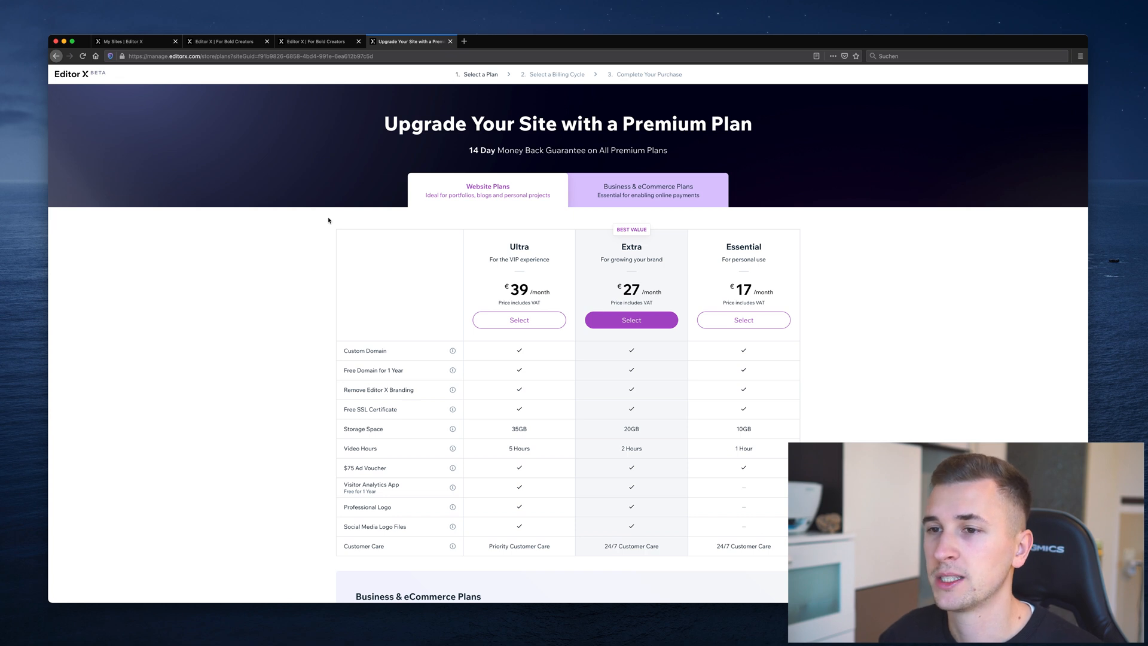
mouse_move(263, 347)
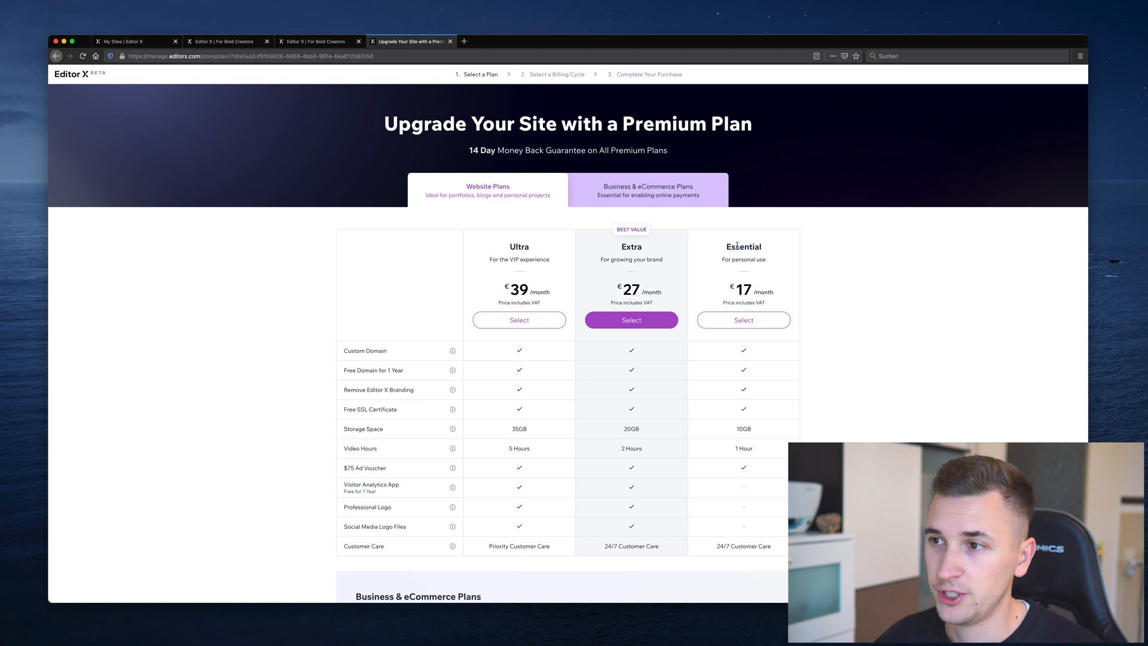
mouse_move(465, 100)
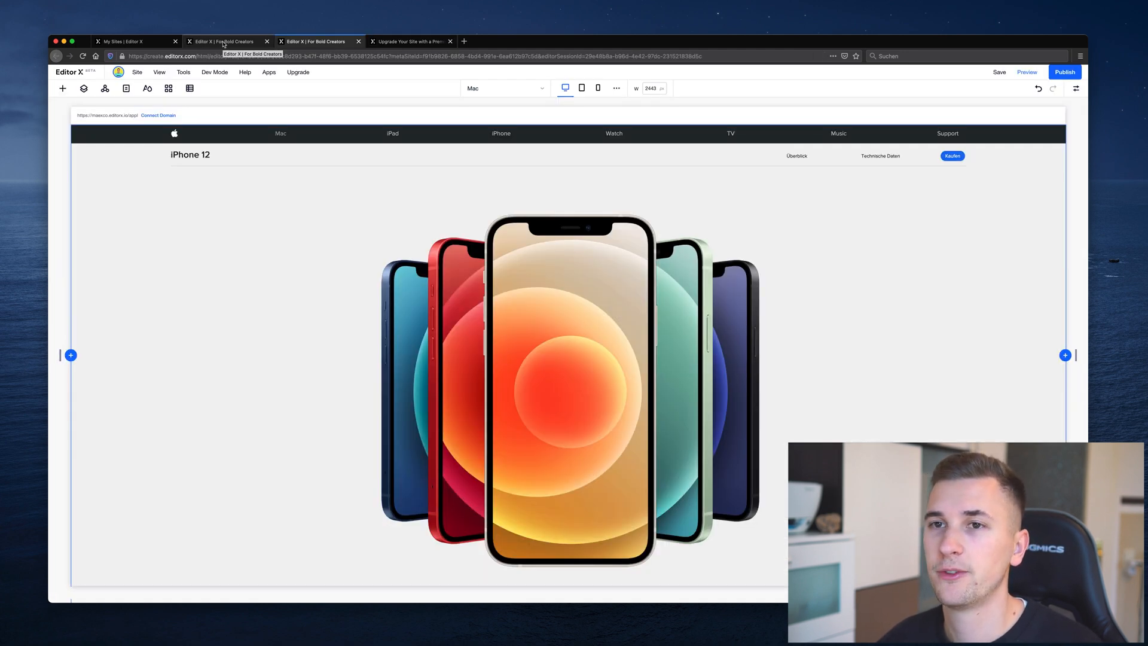
scroll(down, 3)
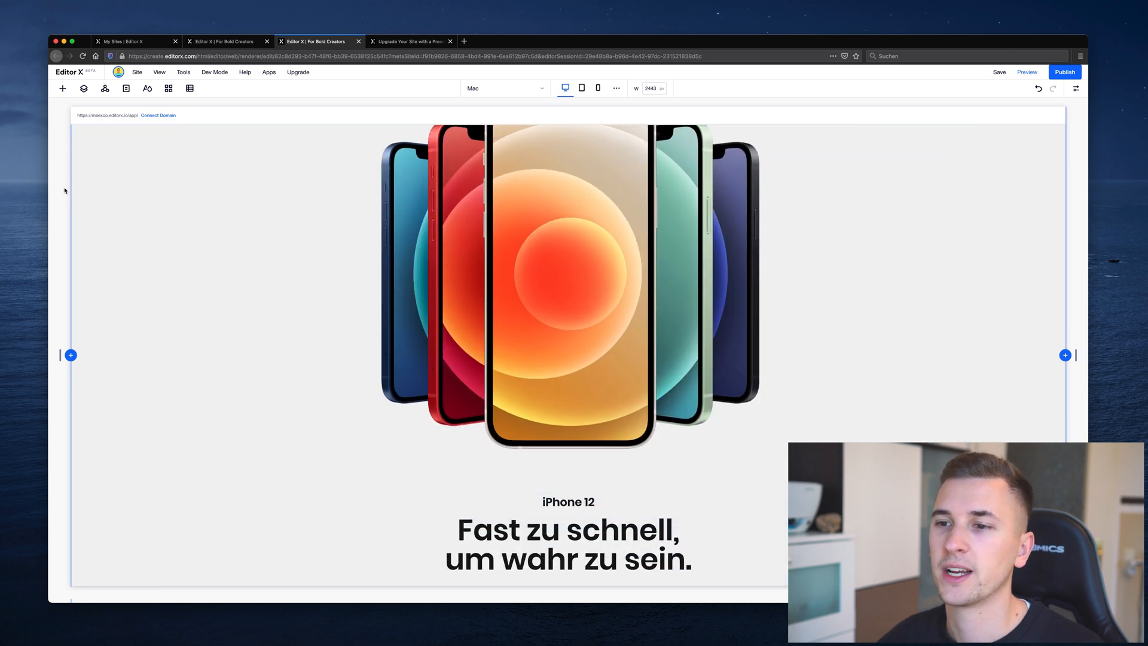
scroll(down, 3)
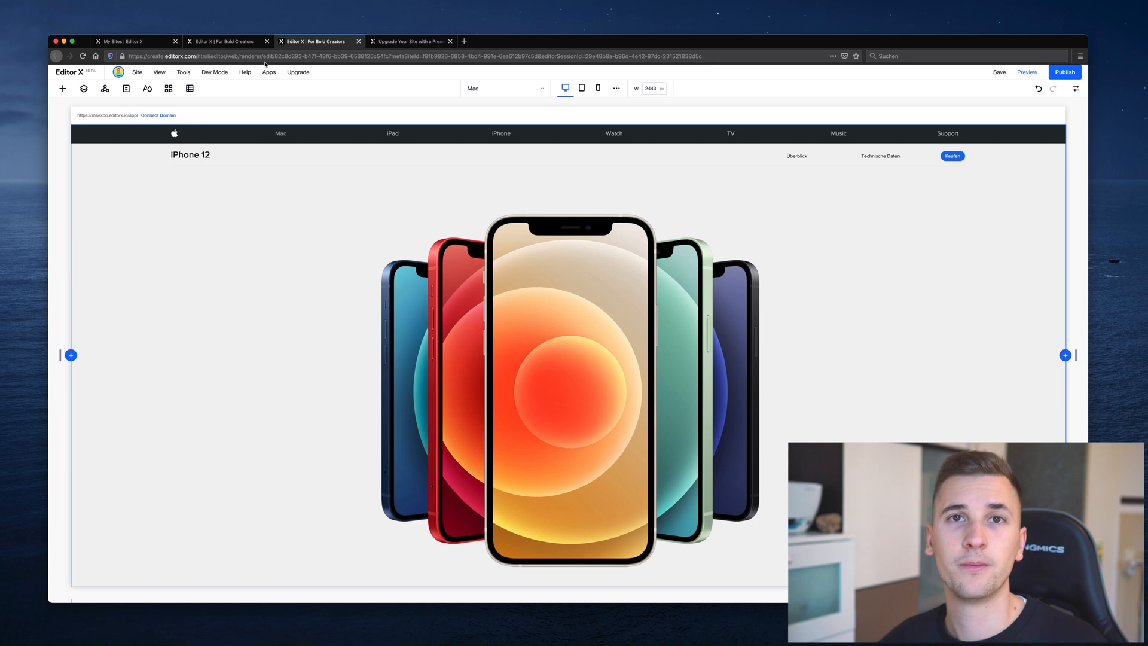
mouse_move(249, 120)
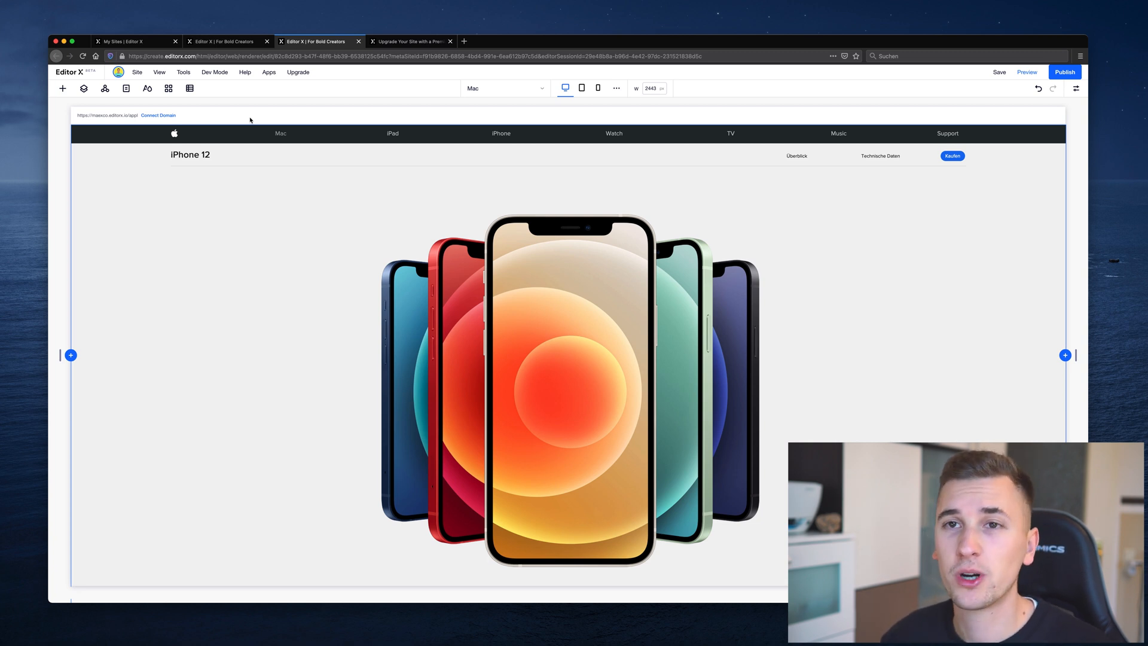
click(224, 41)
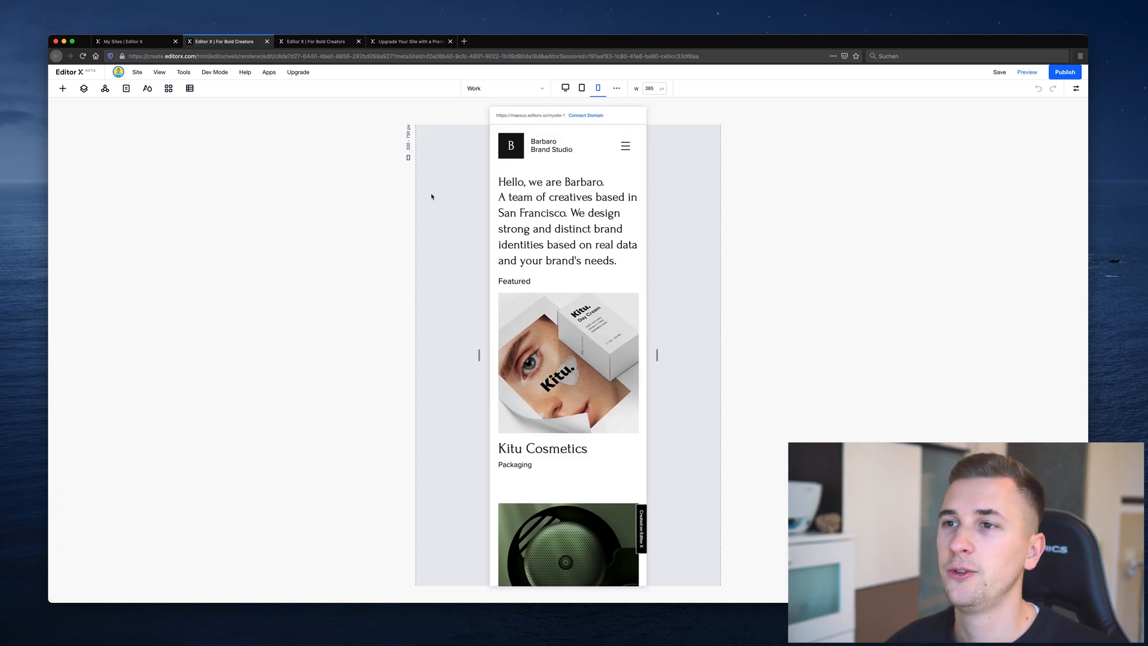
- Drag the canvas's resize handle outward so the Kitu Cosmetics and Tune-X projects sit side by side
click(567, 229)
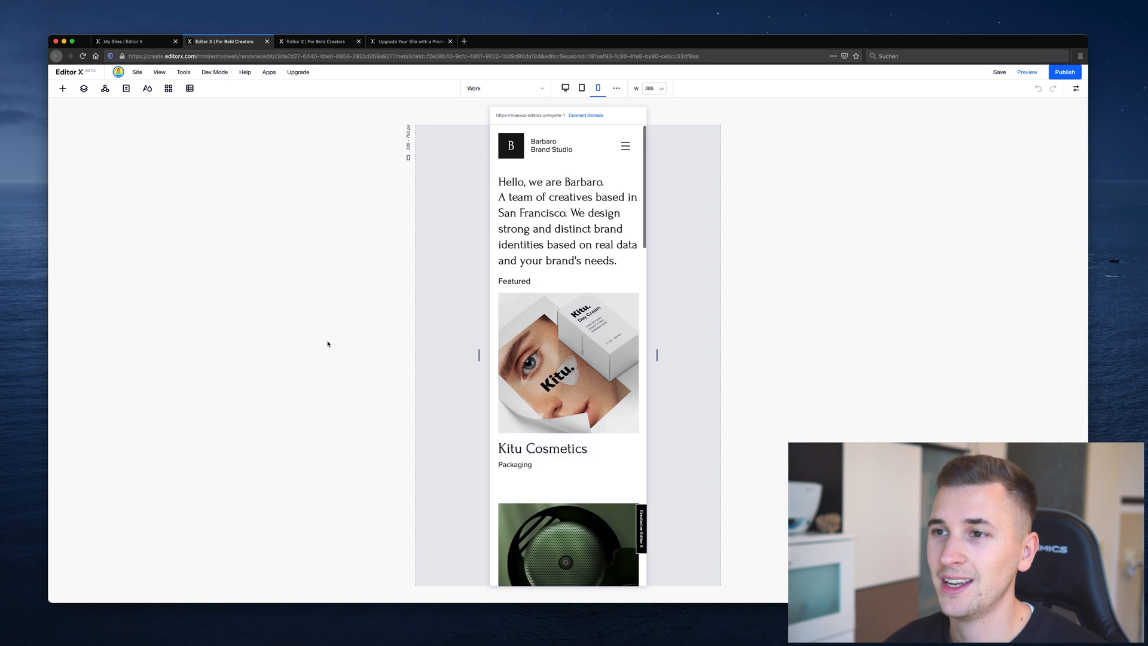
mouse_move(444, 427)
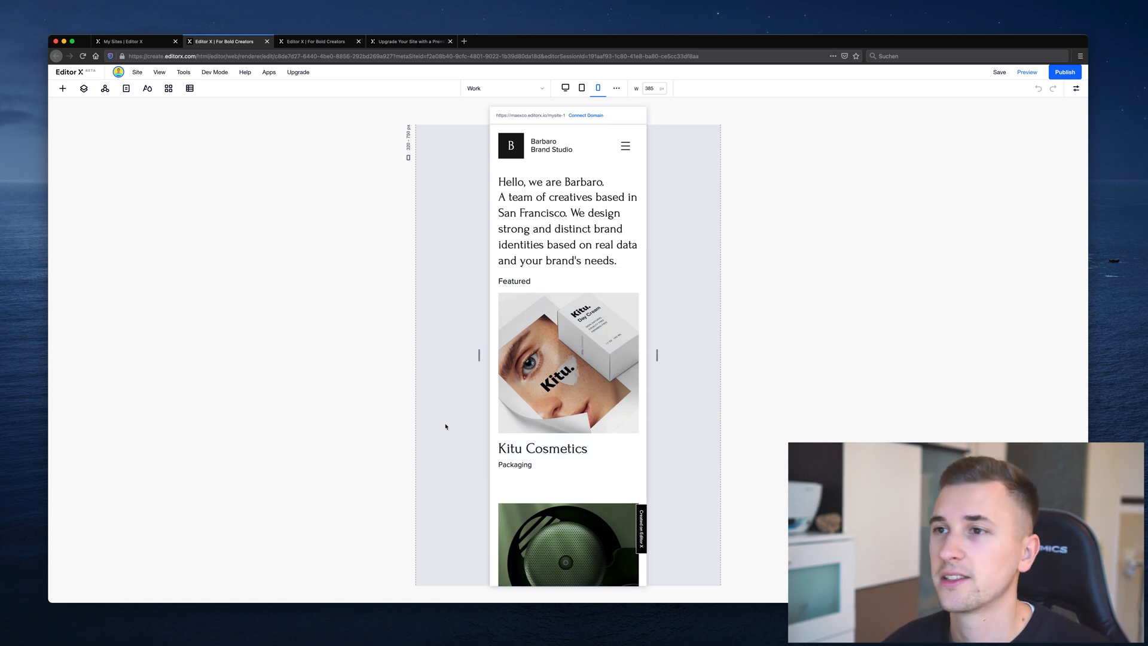
mouse_move(657, 356)
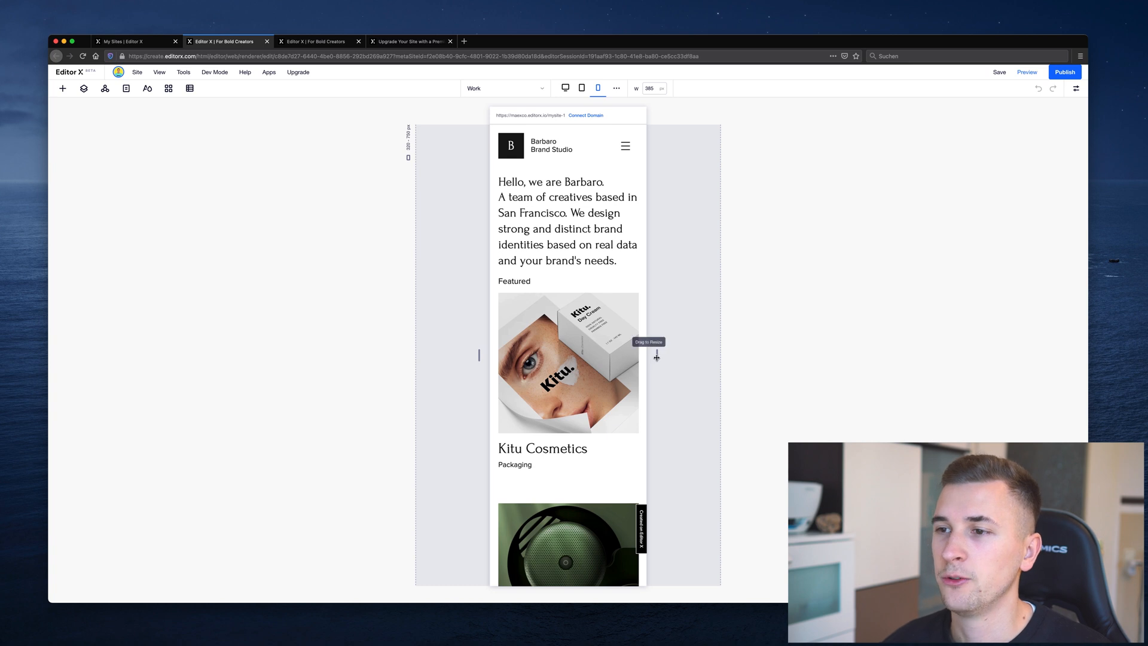
mouse_move(661, 330)
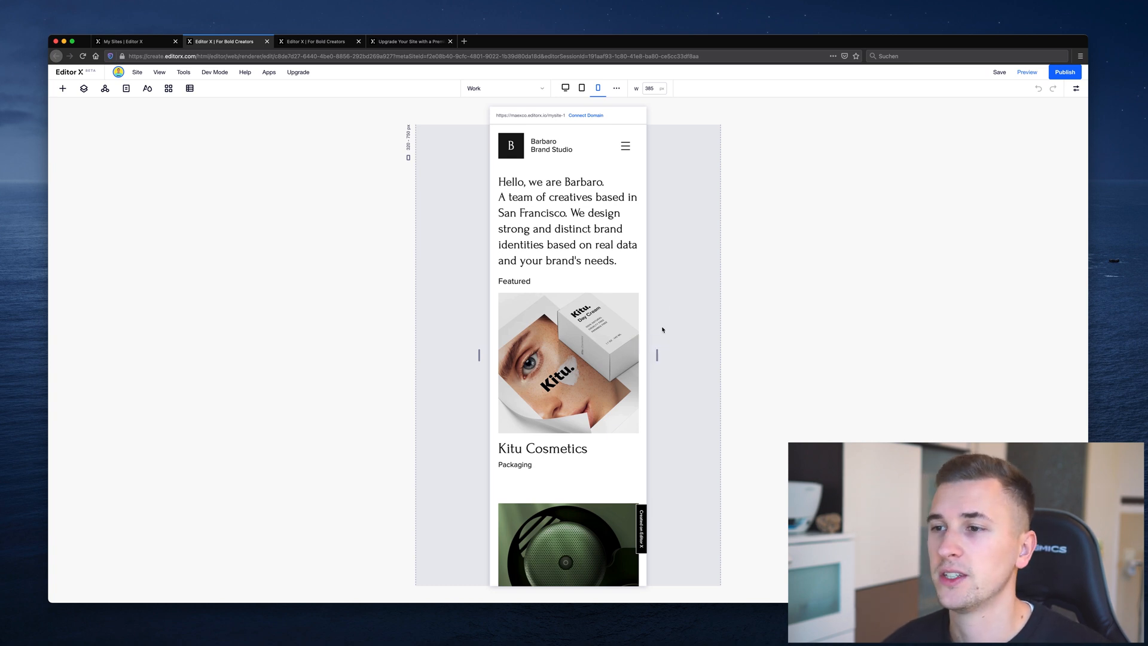
click(551, 181)
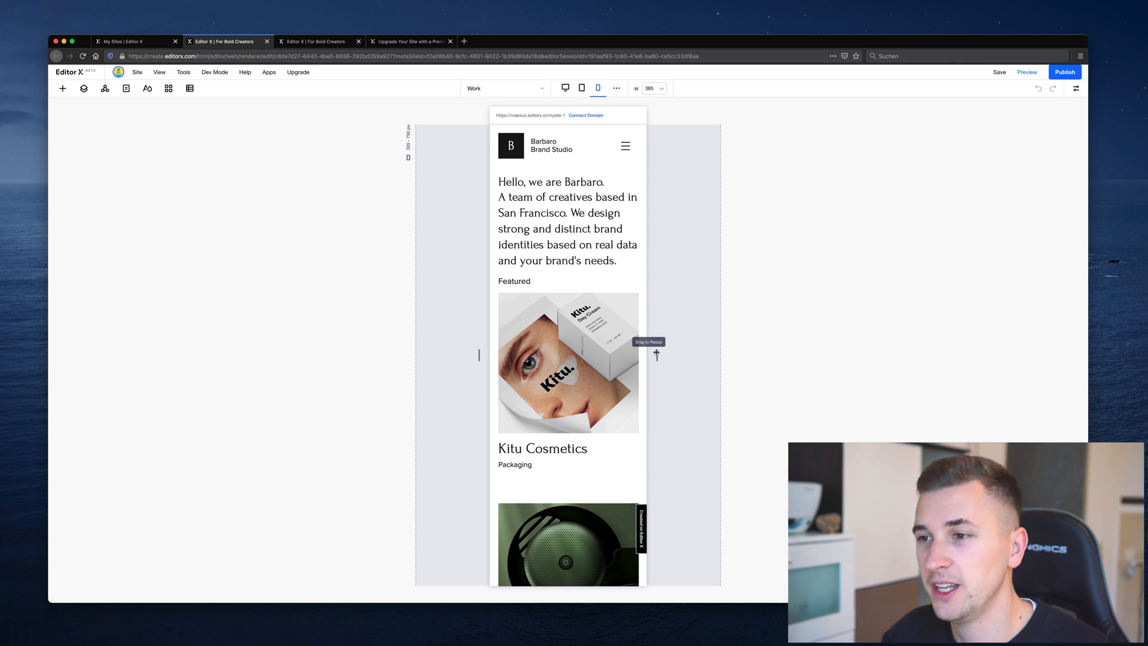
drag(655, 354, 706, 358)
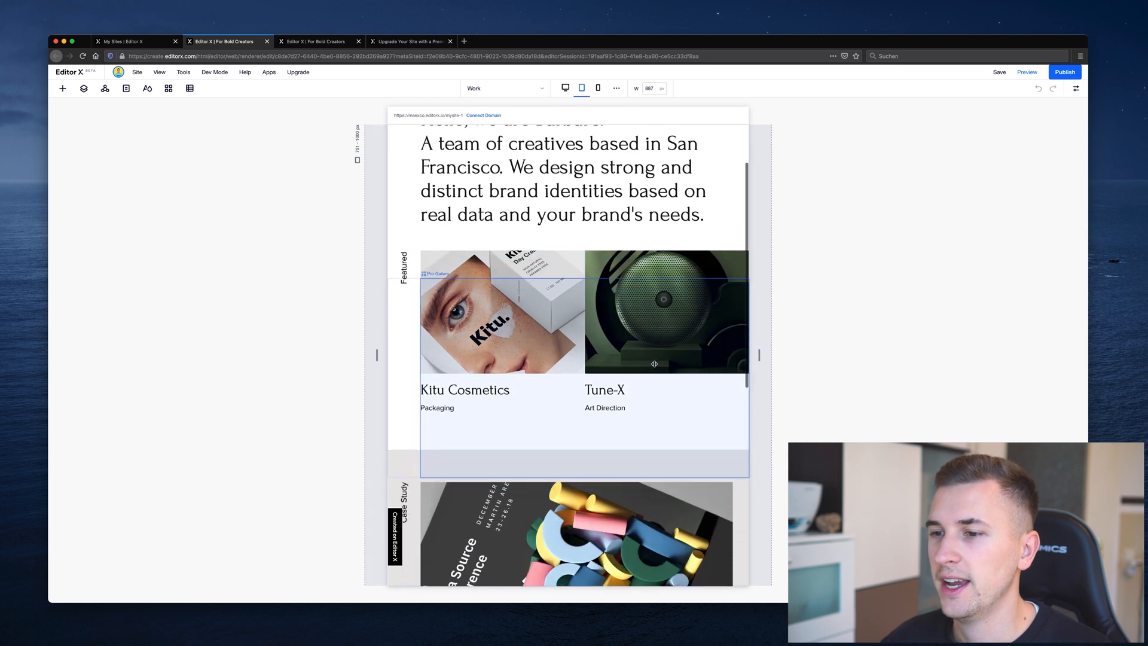
- View the portfolio at tablet then desktop width and go back to the My Sites dashboard
scroll(down, 3)
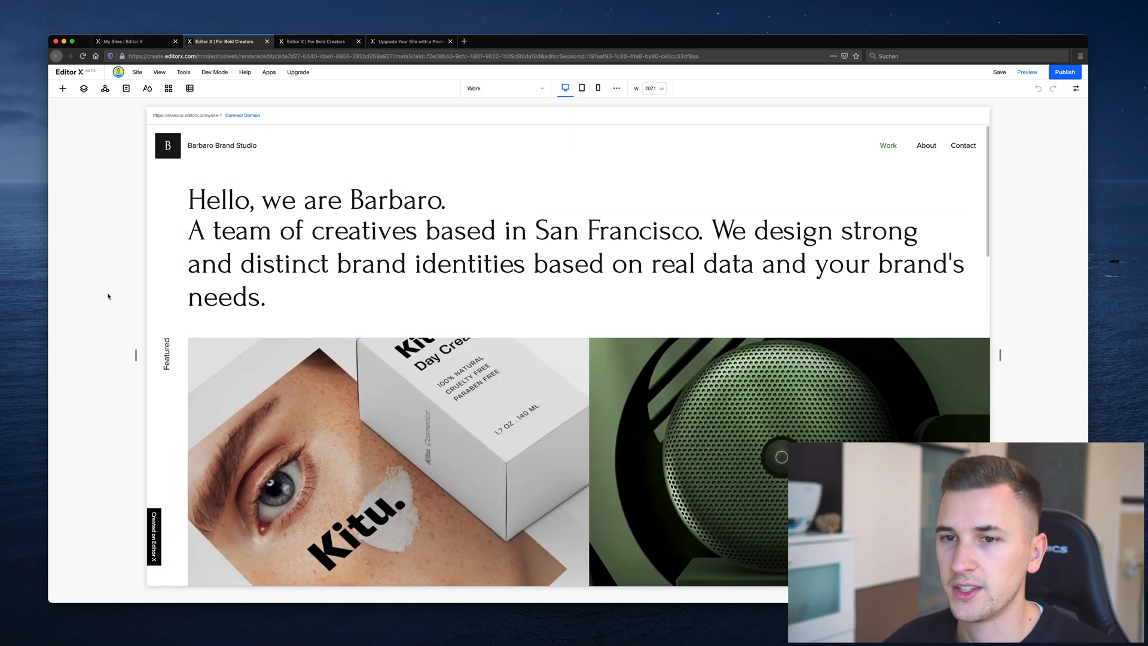
scroll(down, 3)
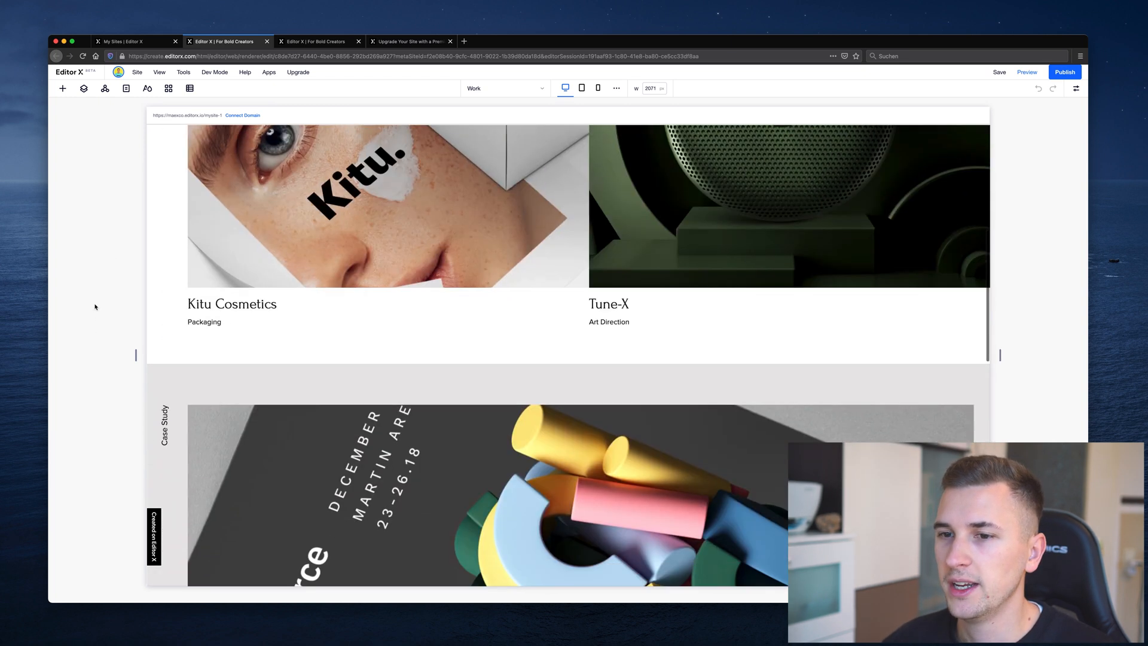
scroll(down, 3)
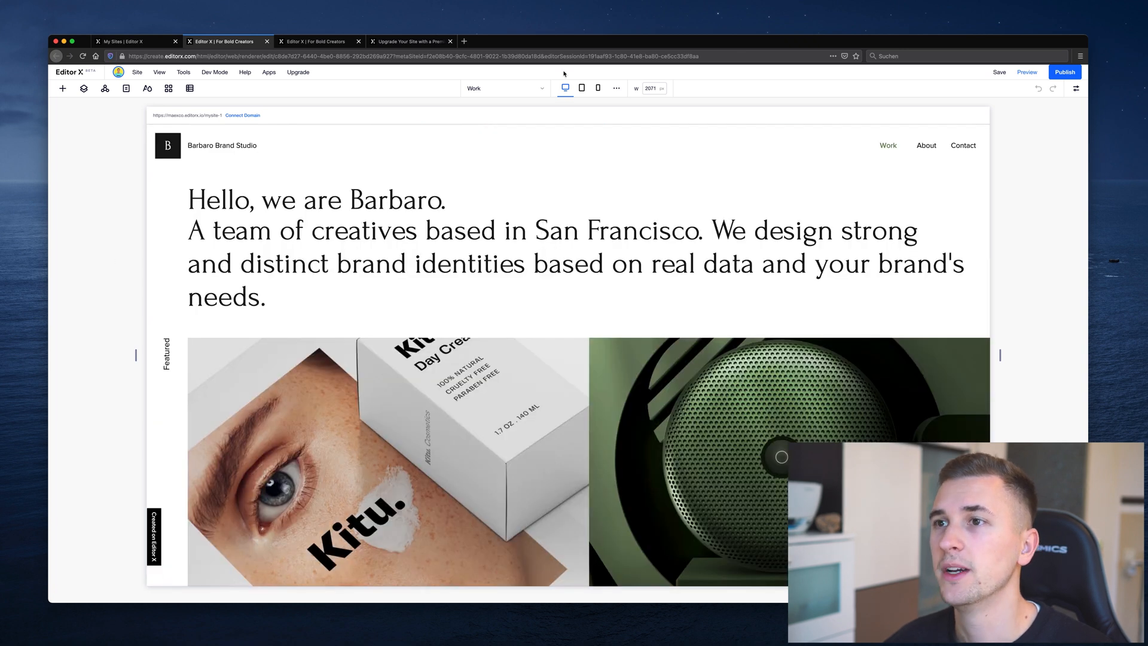
click(582, 87)
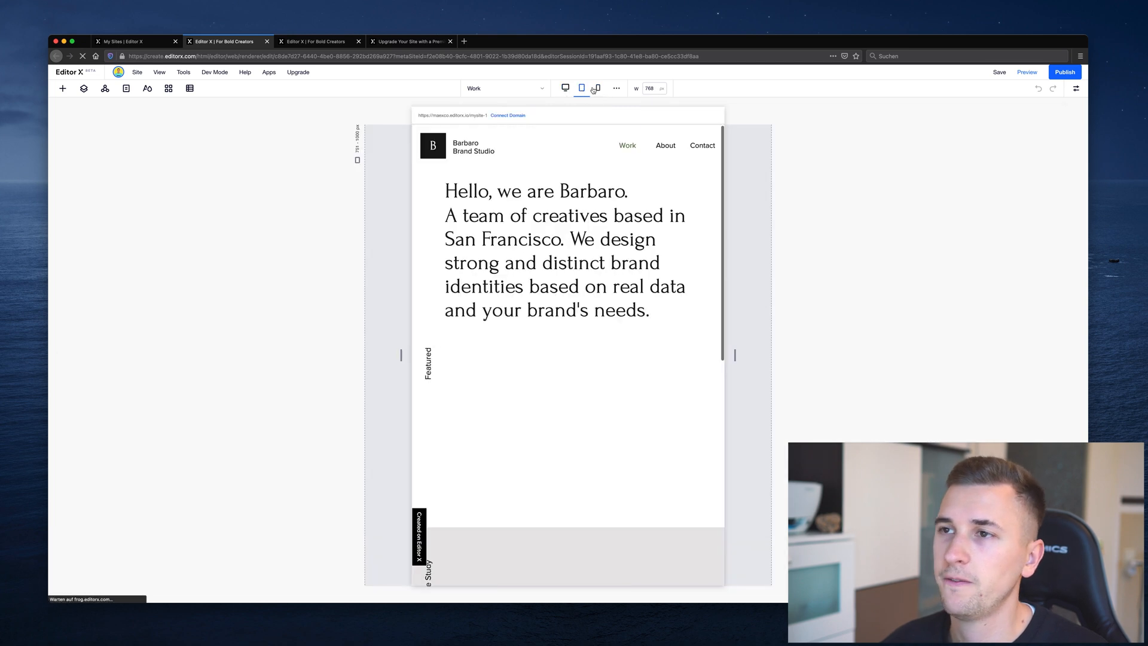
click(565, 87)
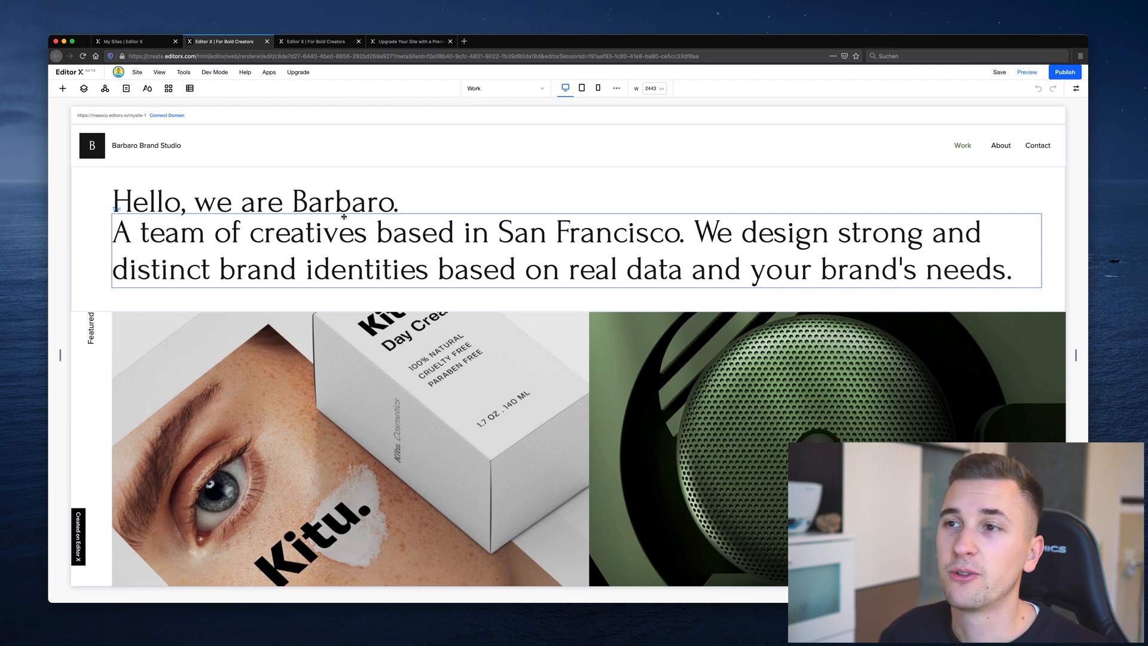
click(135, 40)
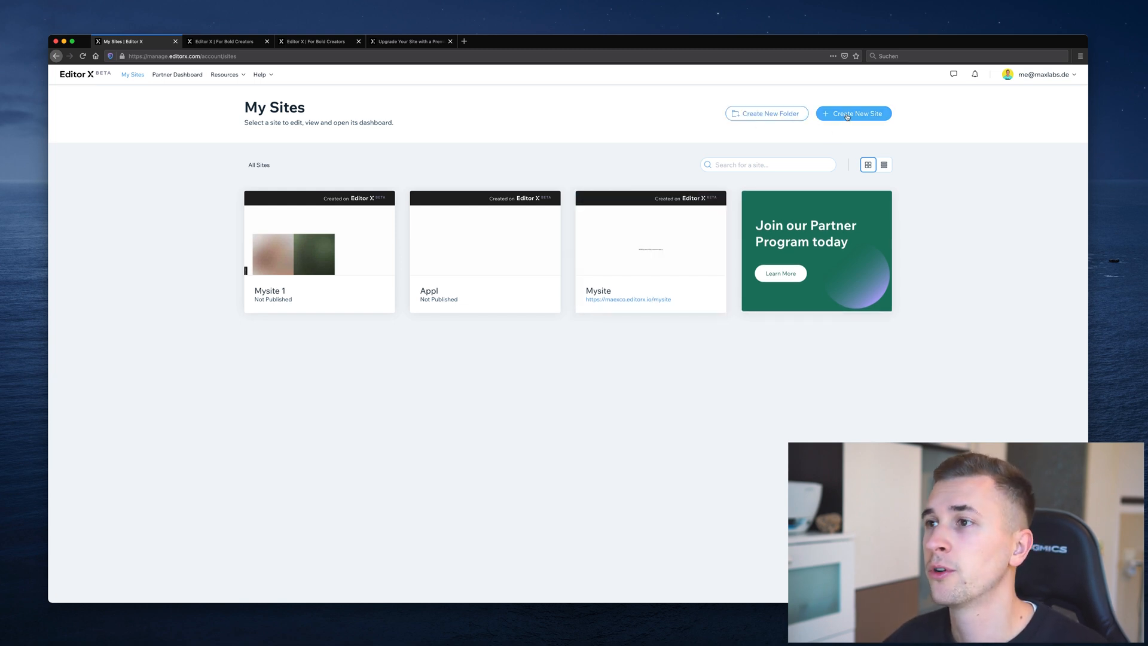
- Create a new site, choosing Editor X as the platform and continuing past the category question
click(852, 114)
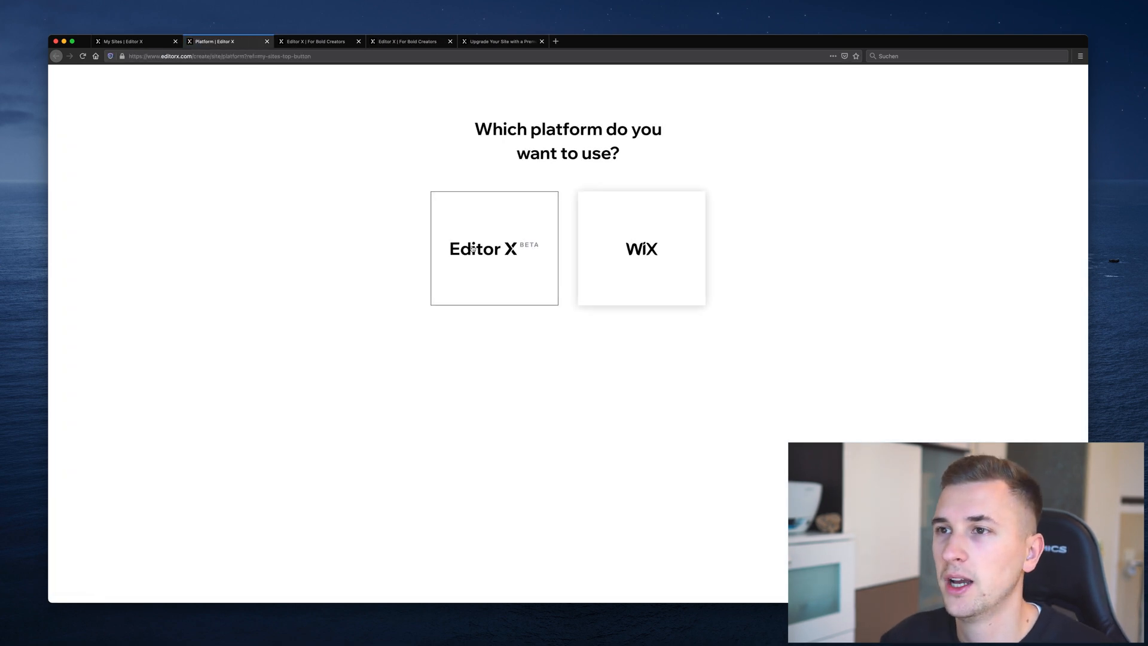
click(494, 249)
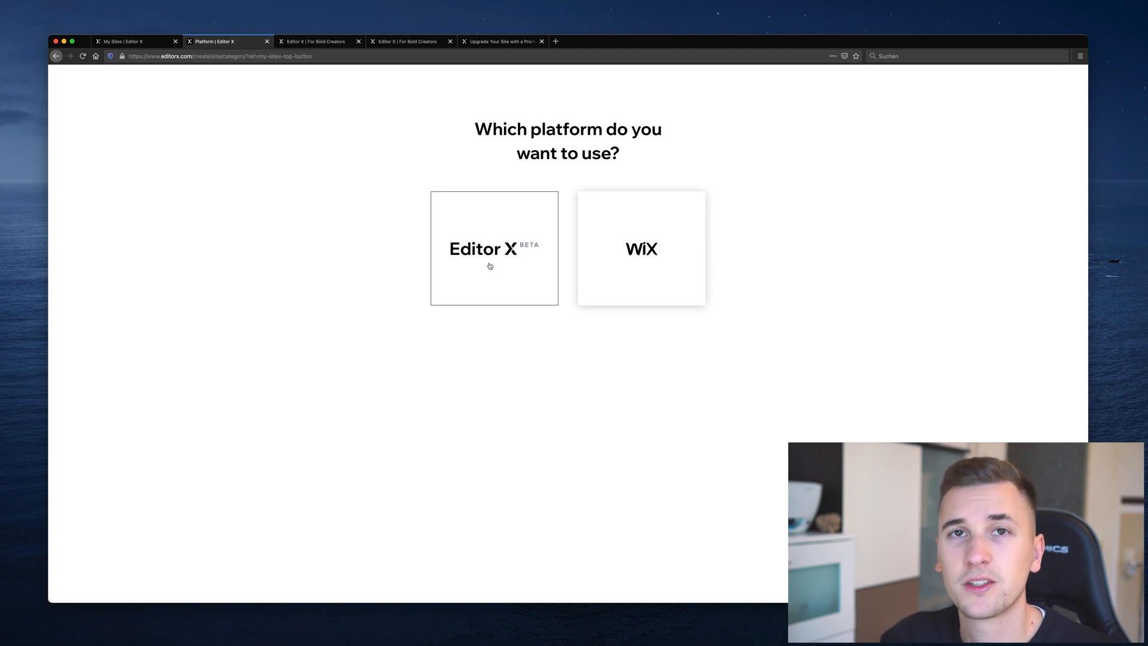
click(494, 248)
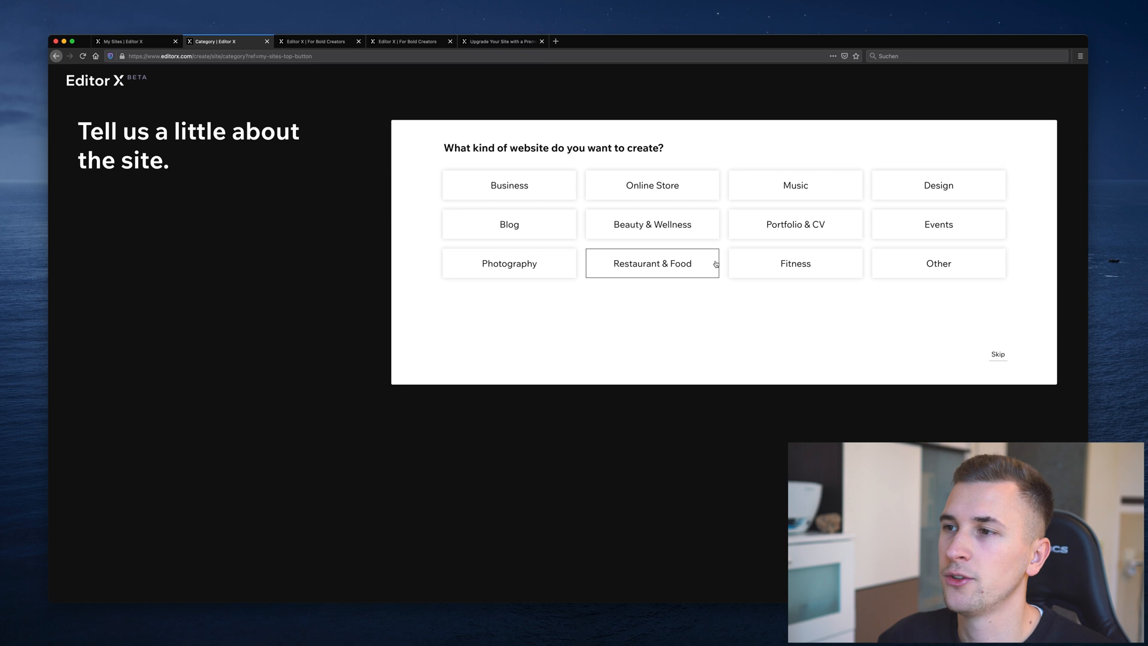
mouse_move(937, 184)
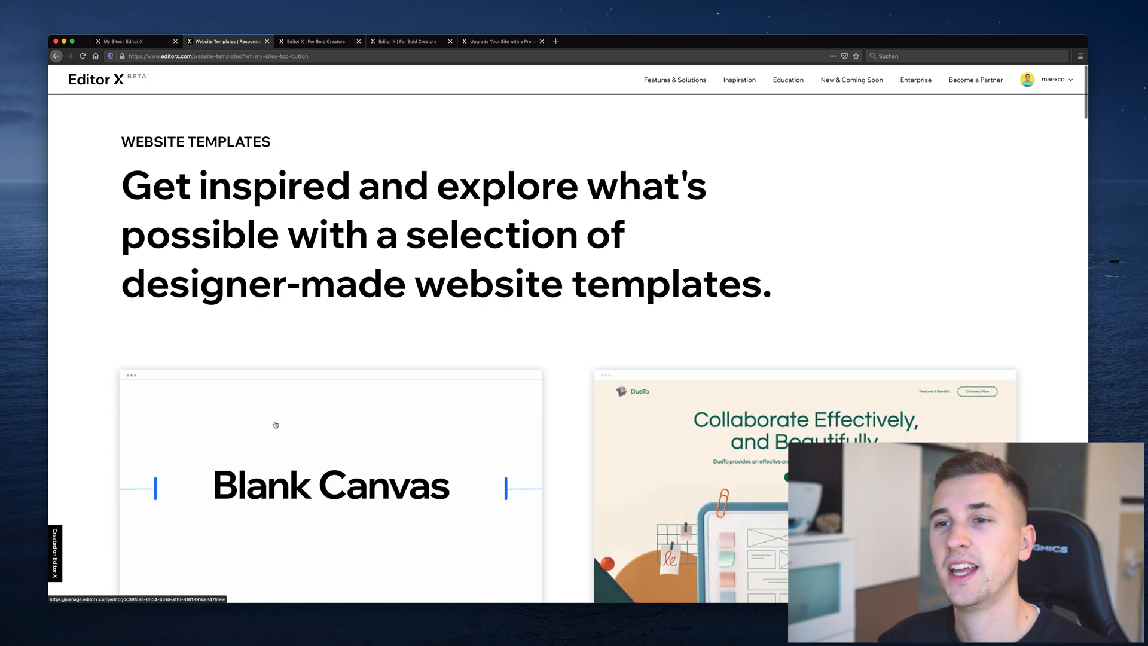
mouse_move(399, 450)
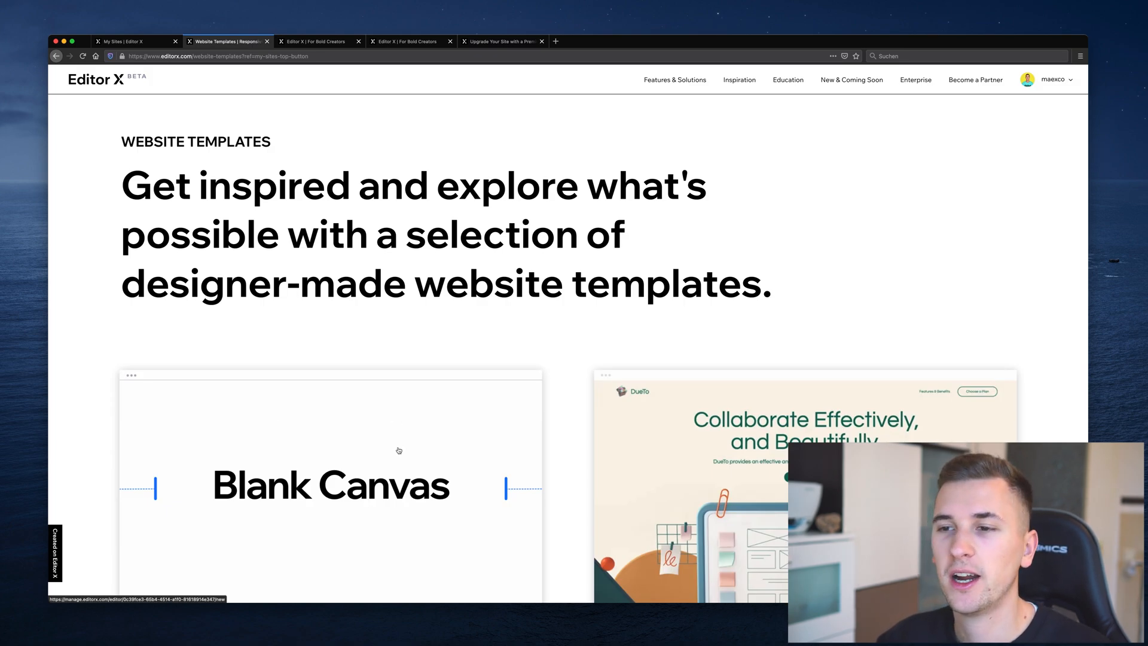
- Scroll the template gallery past Blank Canvas, SAAS Company and Fashion Cooperative to UX Design Portfolio
scroll(down, 3)
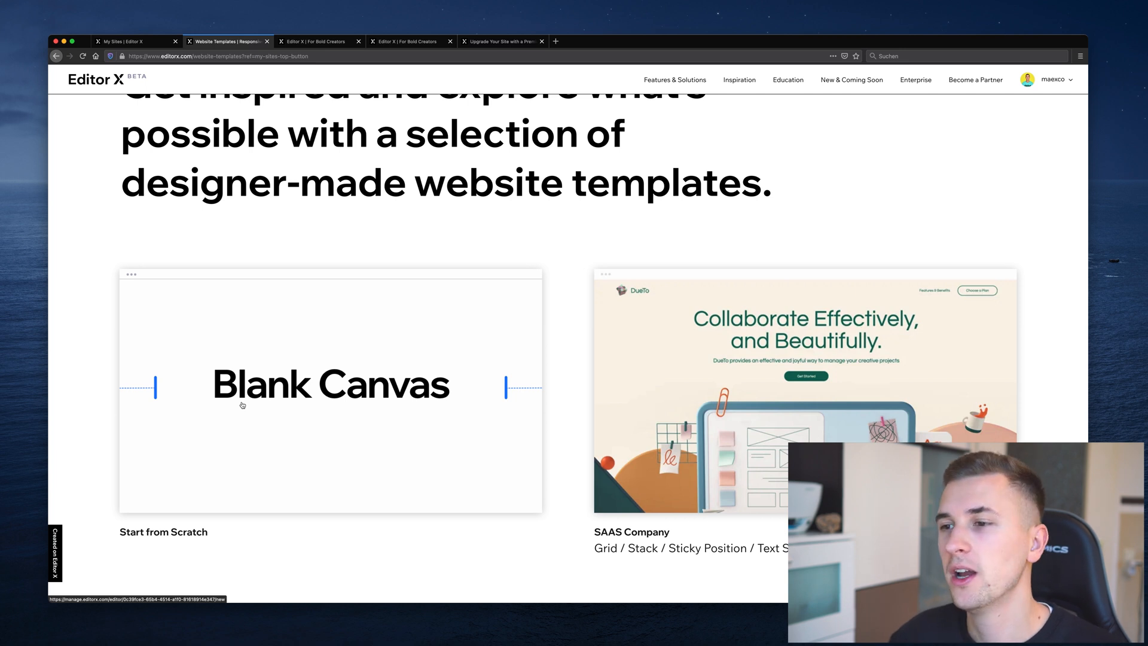
mouse_move(413, 474)
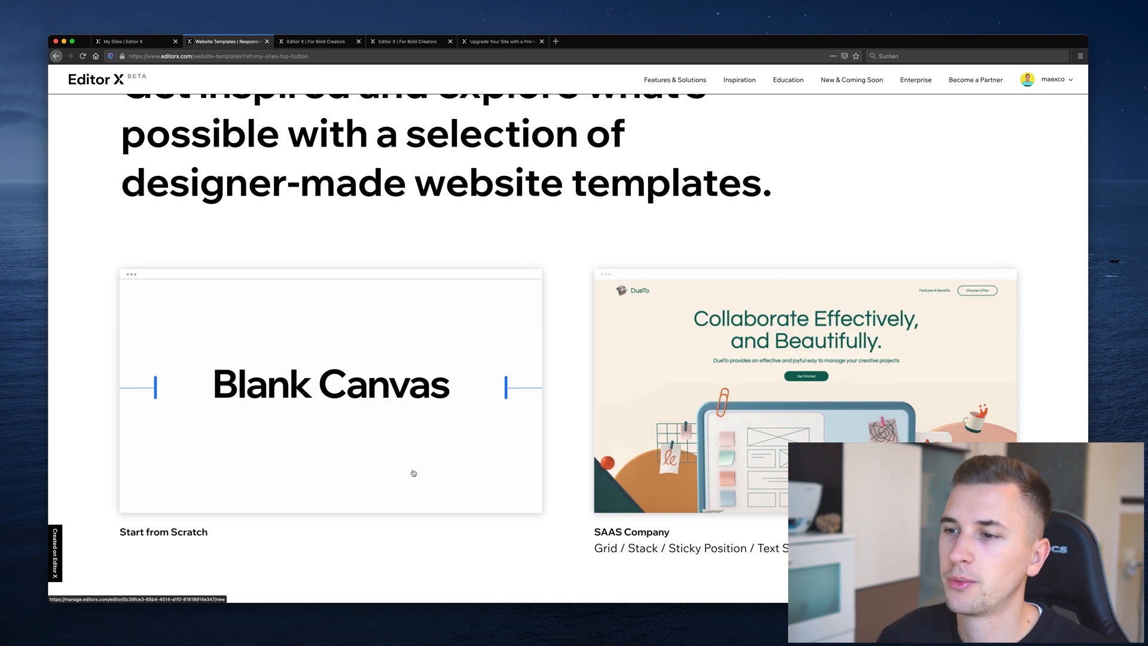
scroll(down, 3)
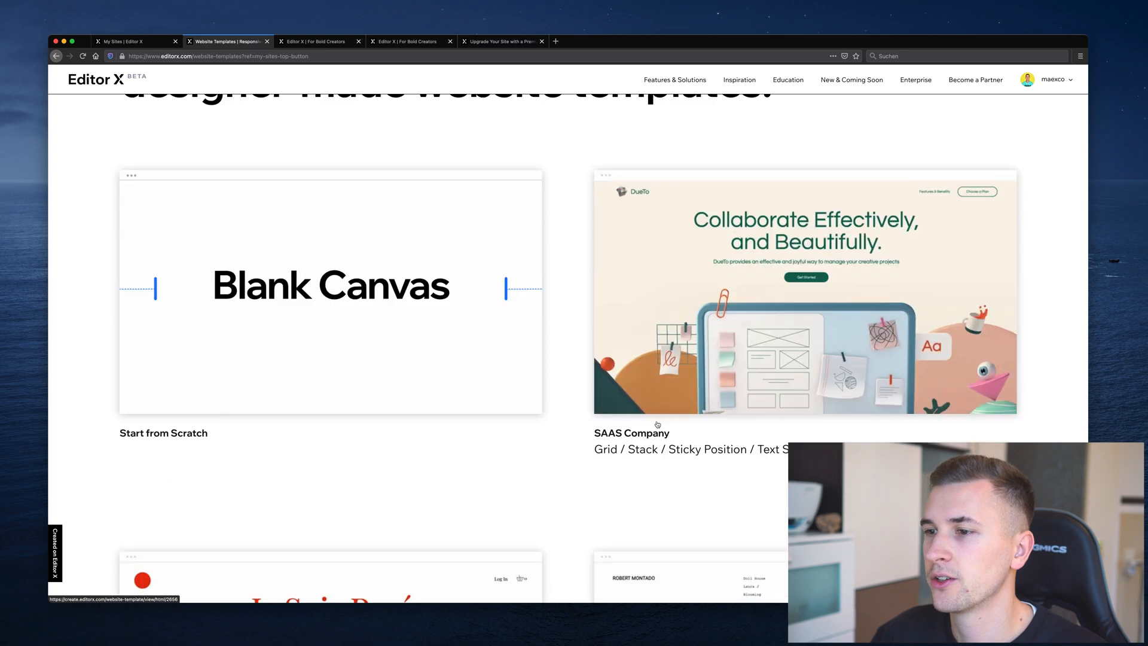
scroll(down, 3)
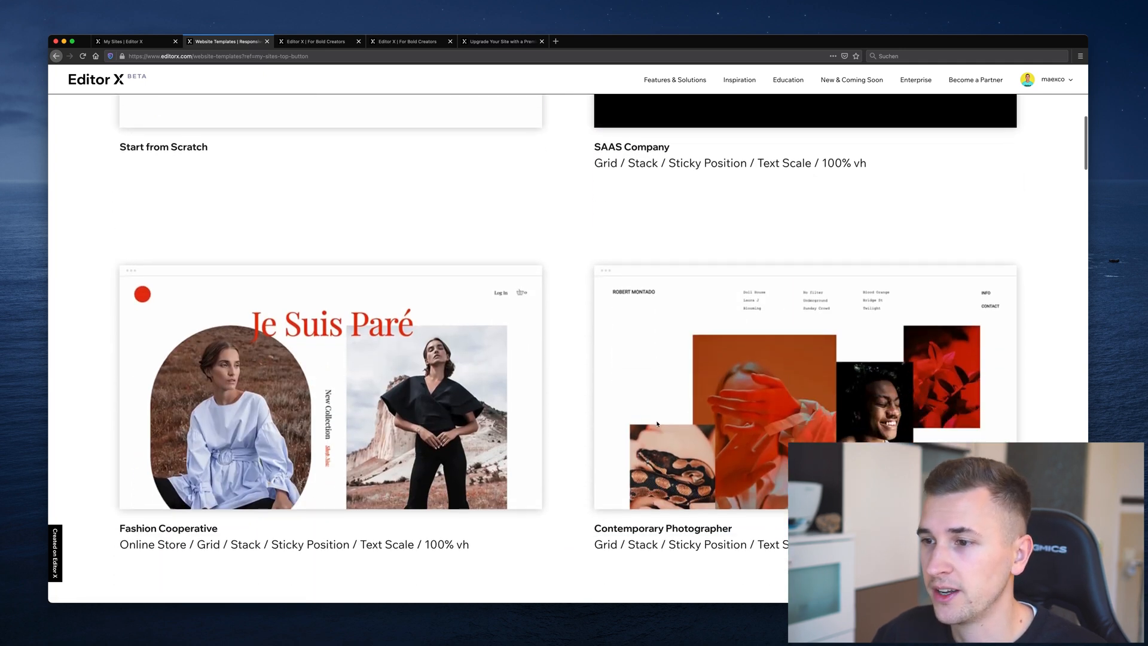
scroll(down, 3)
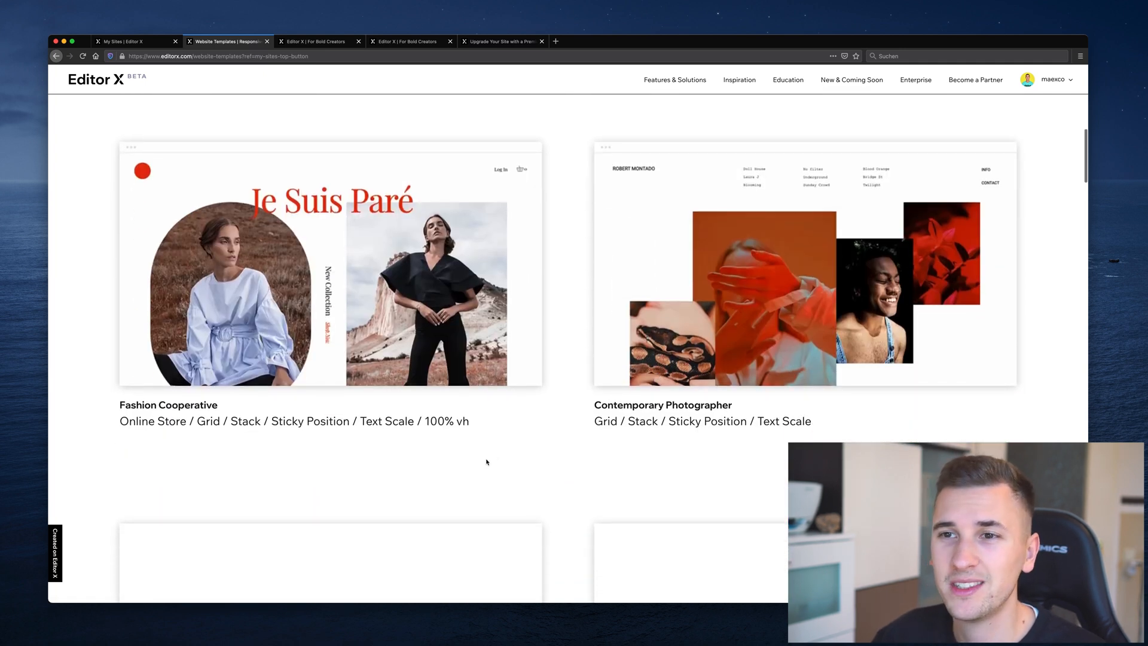
scroll(down, 3)
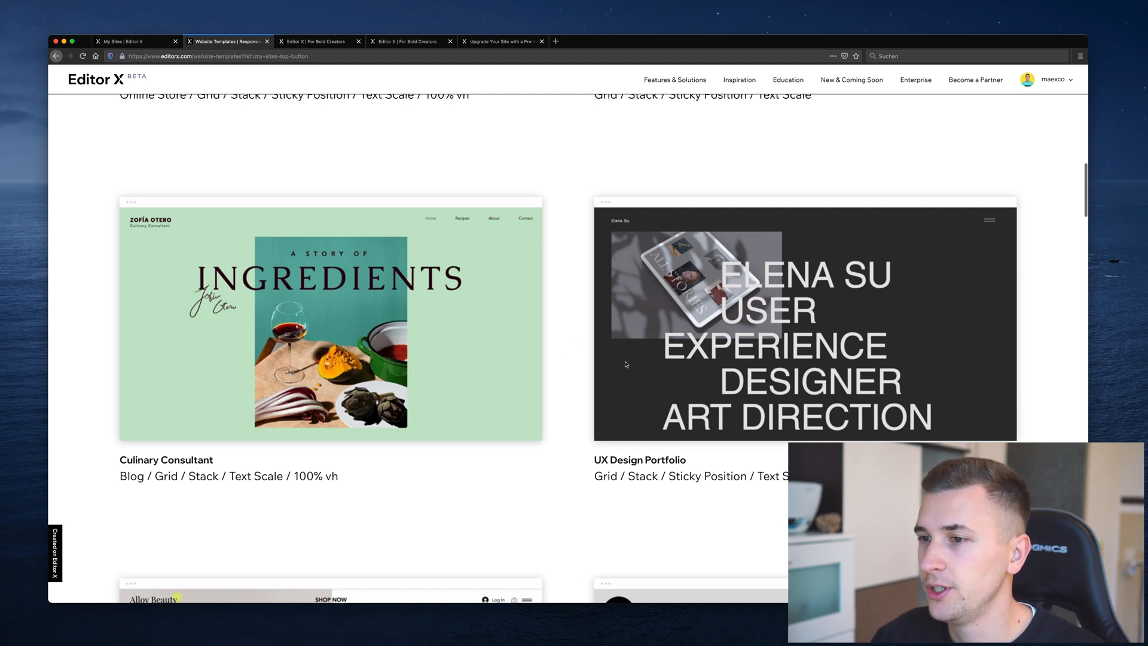
mouse_move(679, 352)
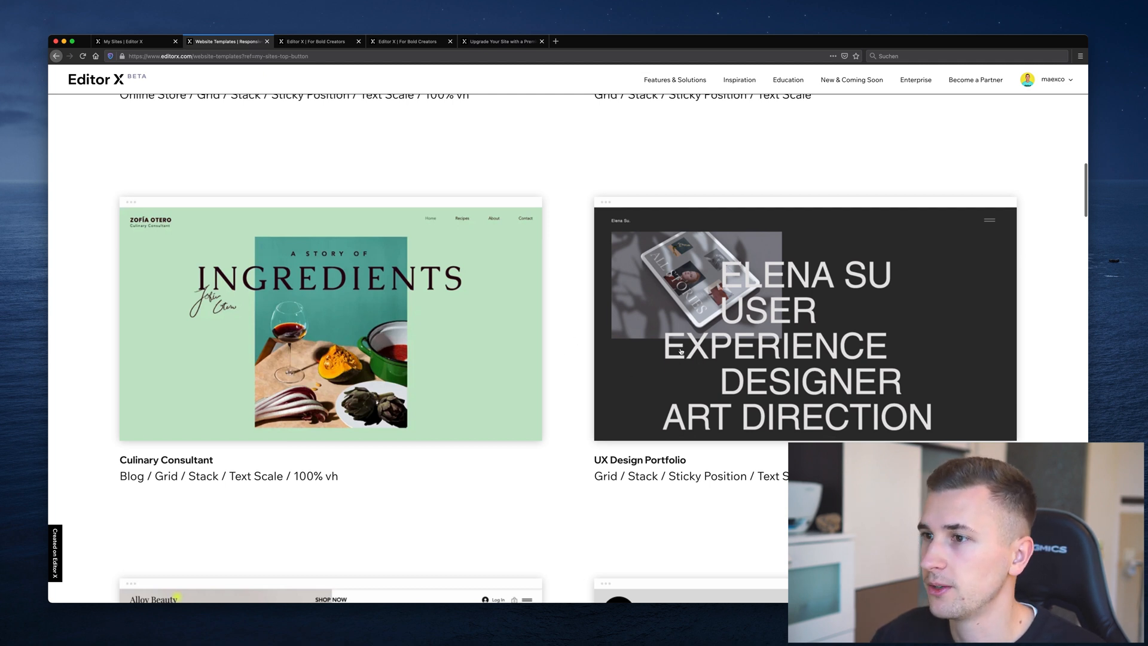
- Preview the Elena Su UX Design Portfolio template and look through its projects to the e-commerce one
click(805, 322)
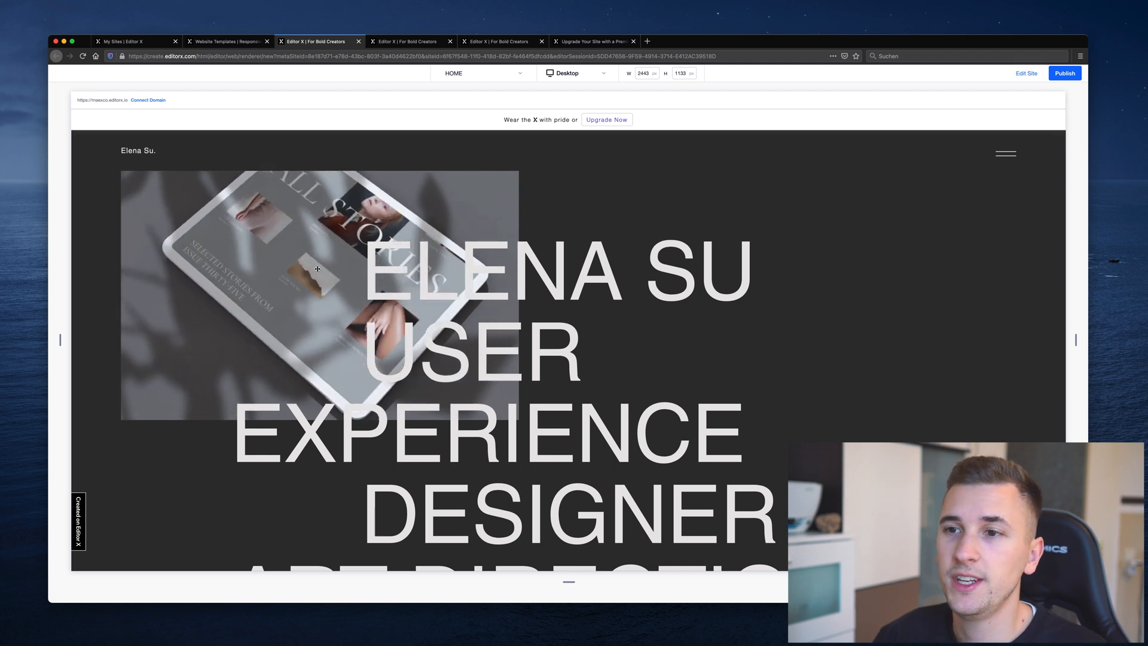
scroll(down, 3)
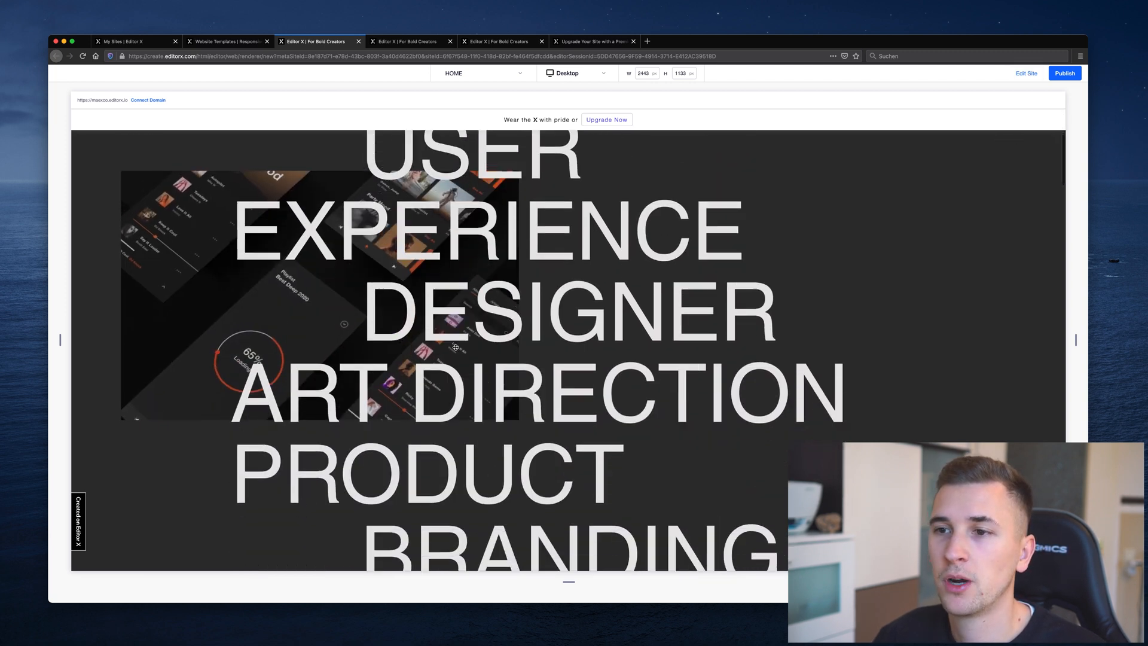
scroll(down, 3)
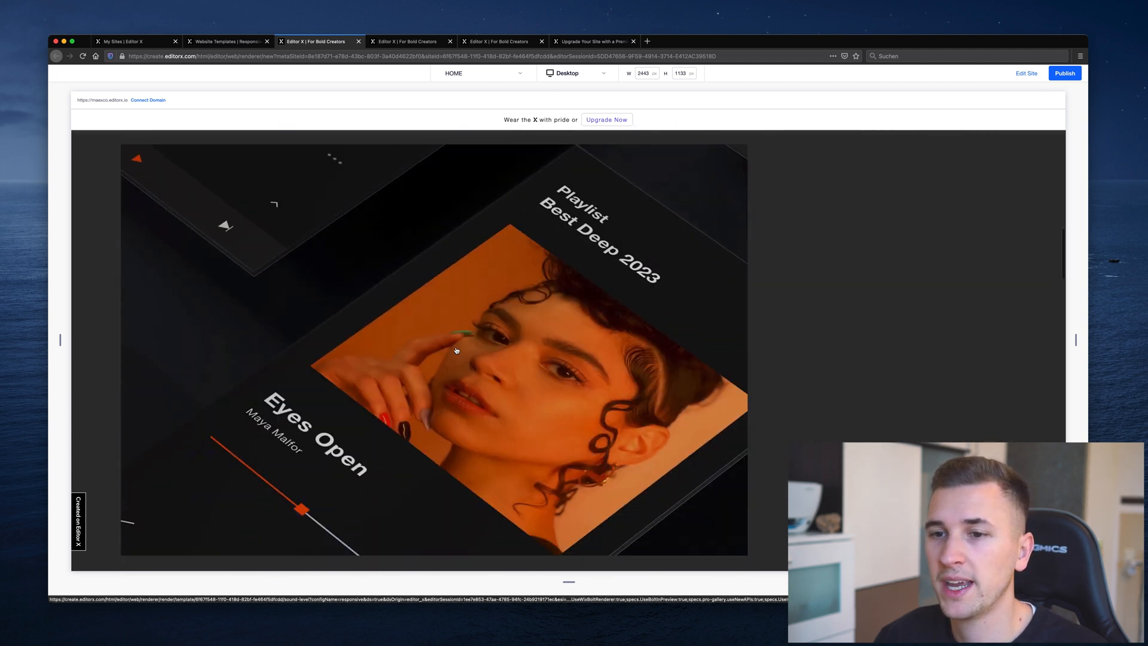
scroll(down, 3)
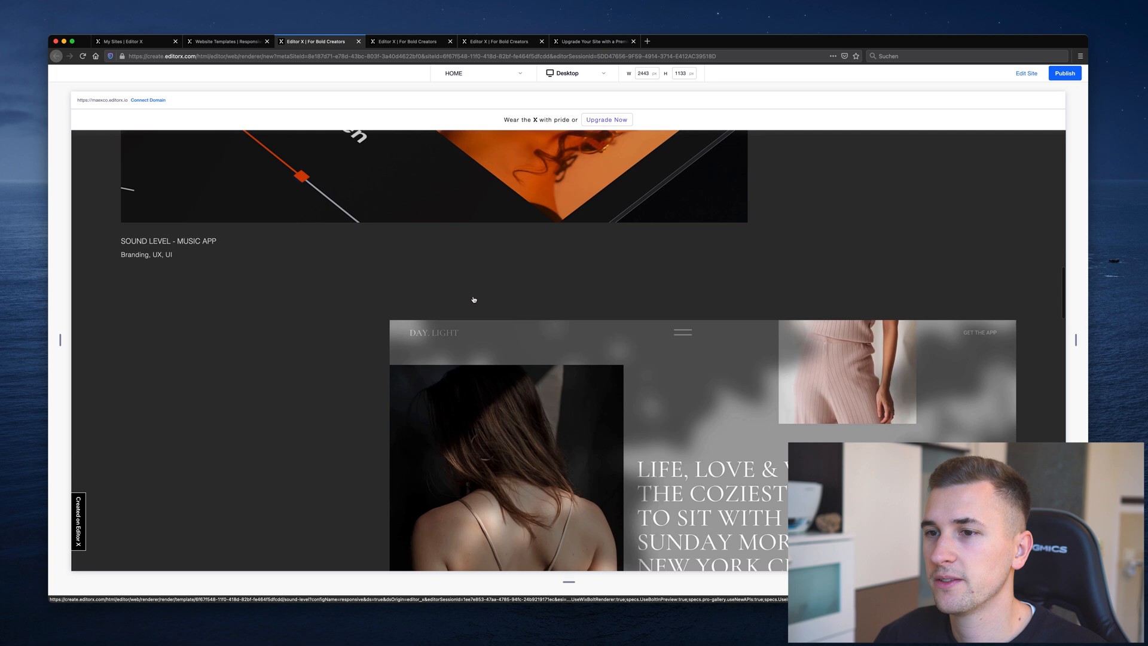
scroll(down, 3)
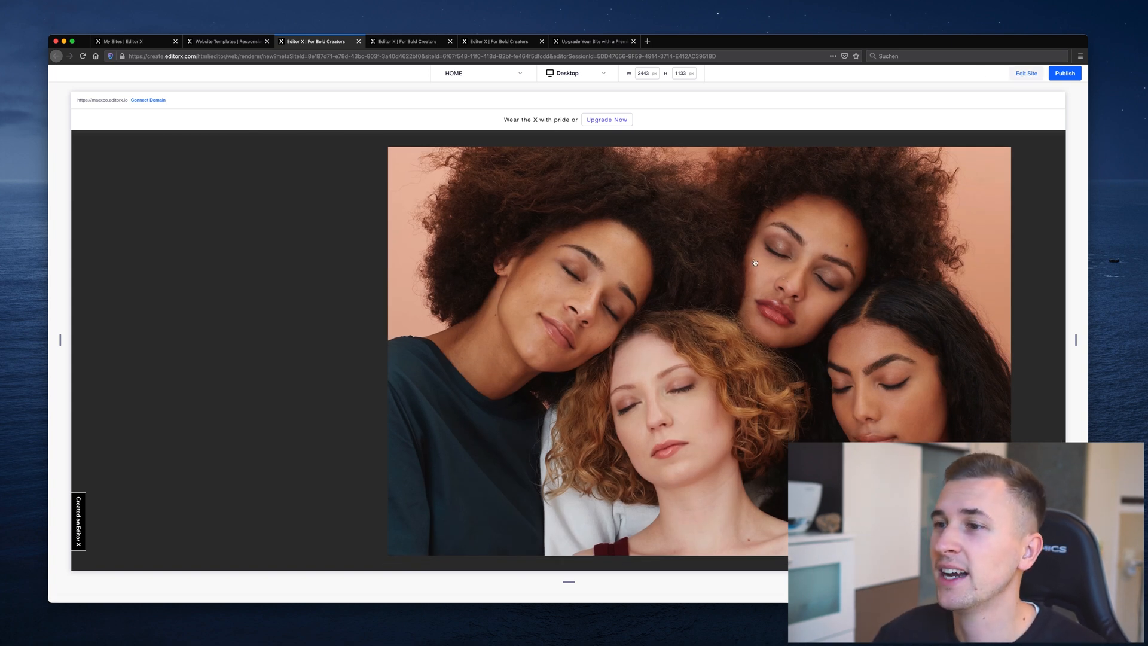
- Edit the UX portfolio template and view it at mobile then tablet width down to the footer
click(1026, 73)
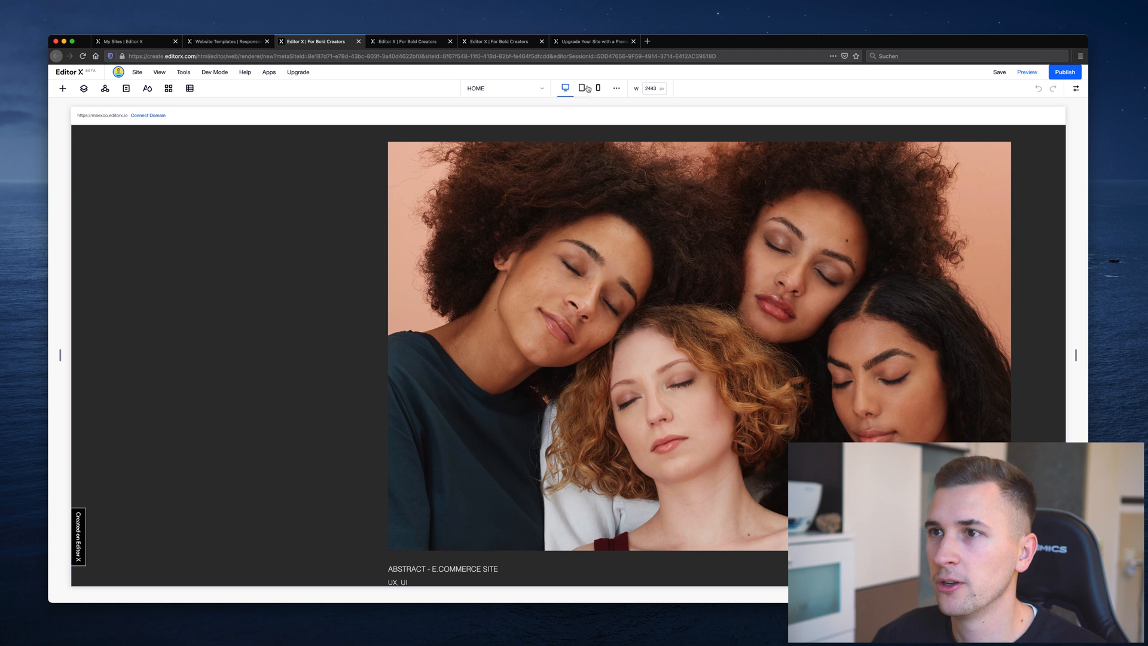
click(598, 87)
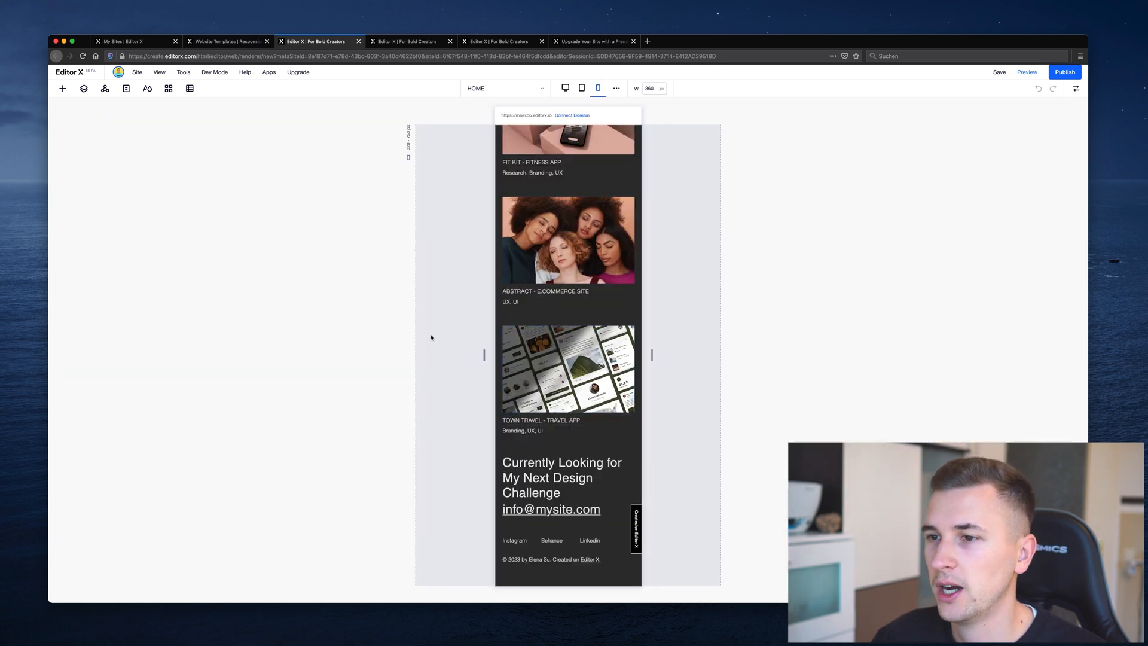
scroll(down, 3)
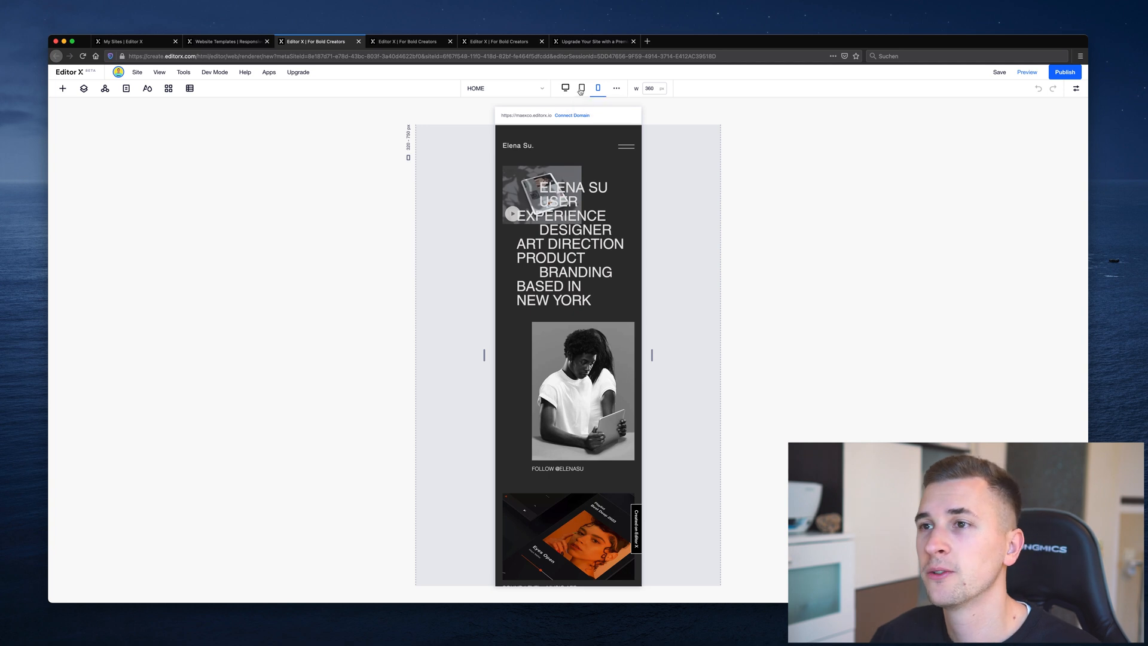
click(582, 87)
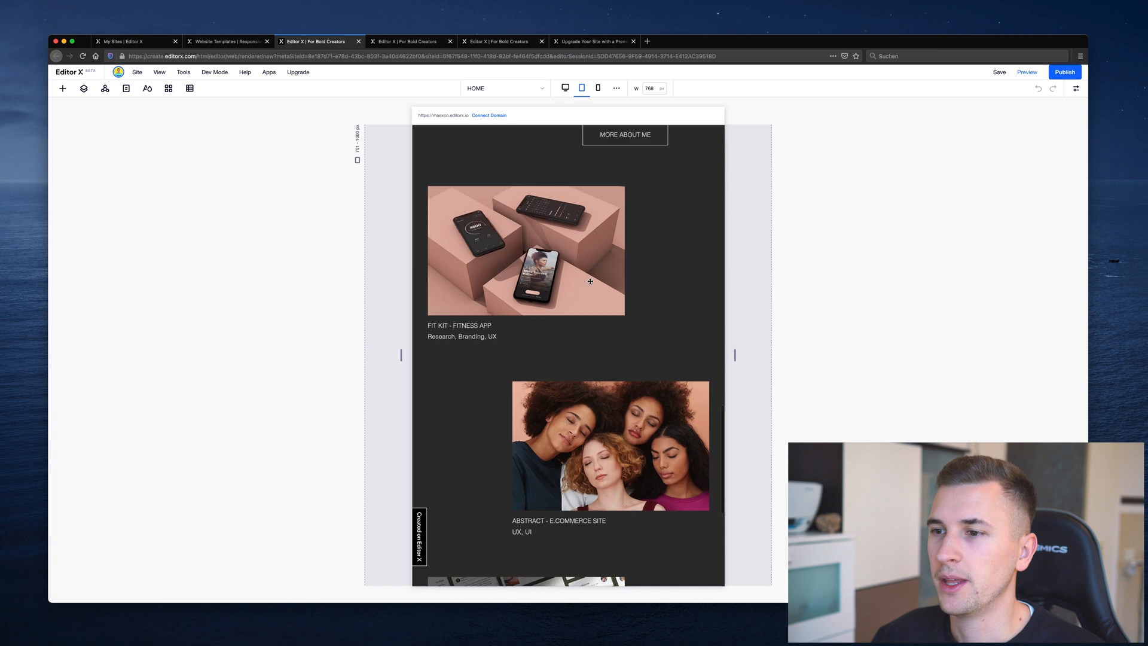
scroll(down, 3)
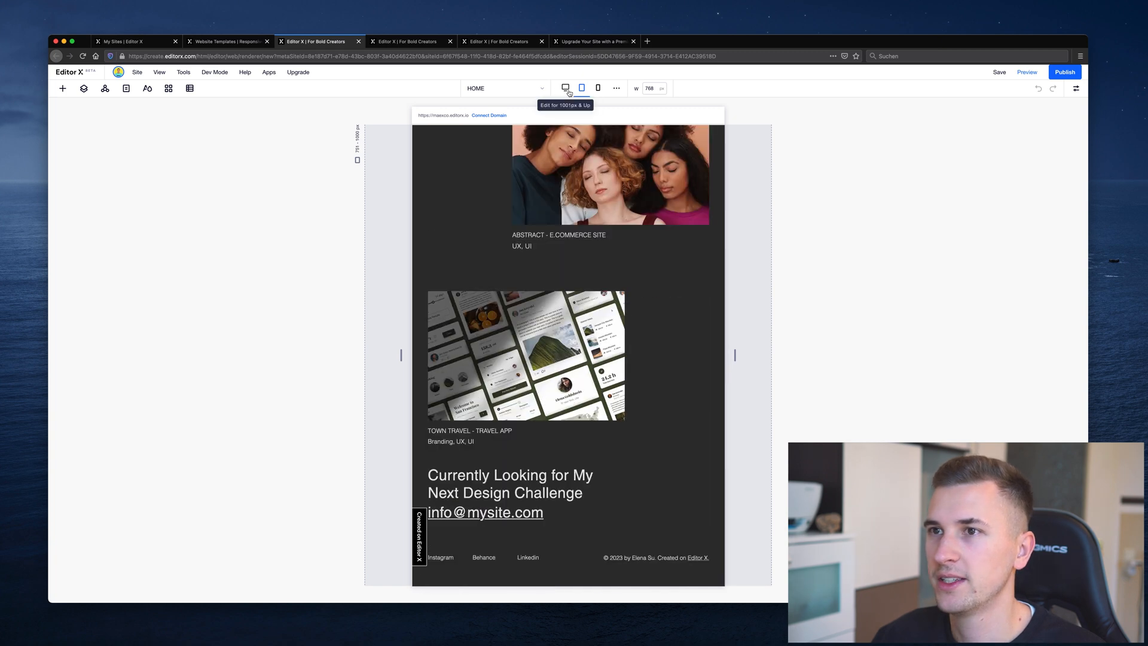
- Return to the templates gallery and scroll down to the Online Beauty Store template
click(227, 41)
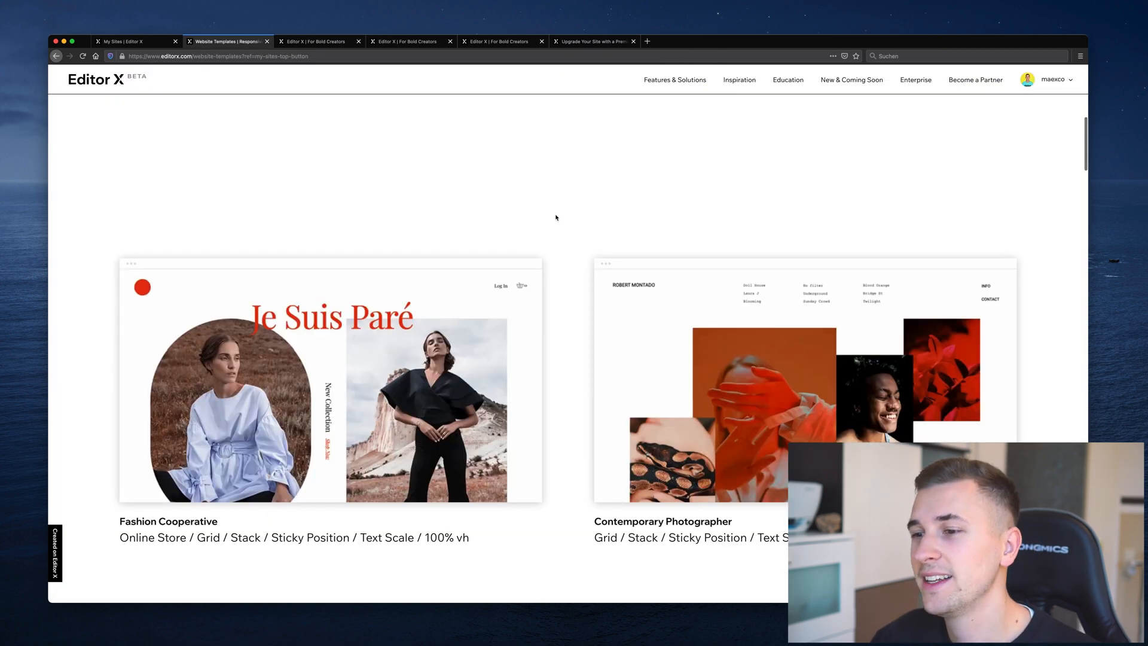
scroll(down, 3)
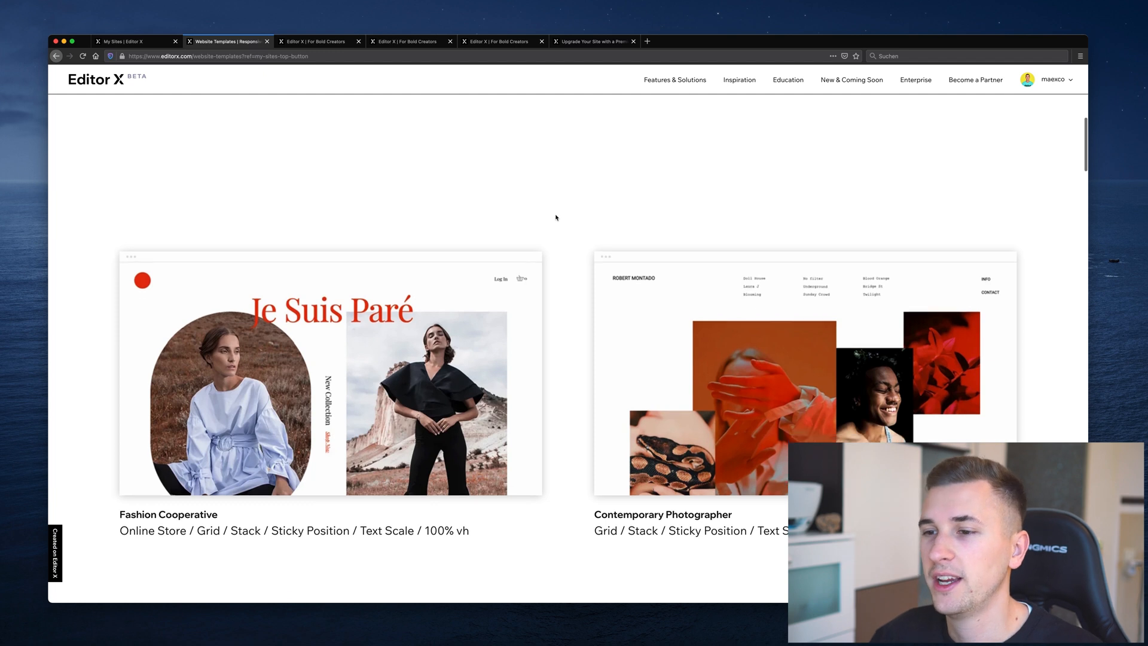
scroll(down, 3)
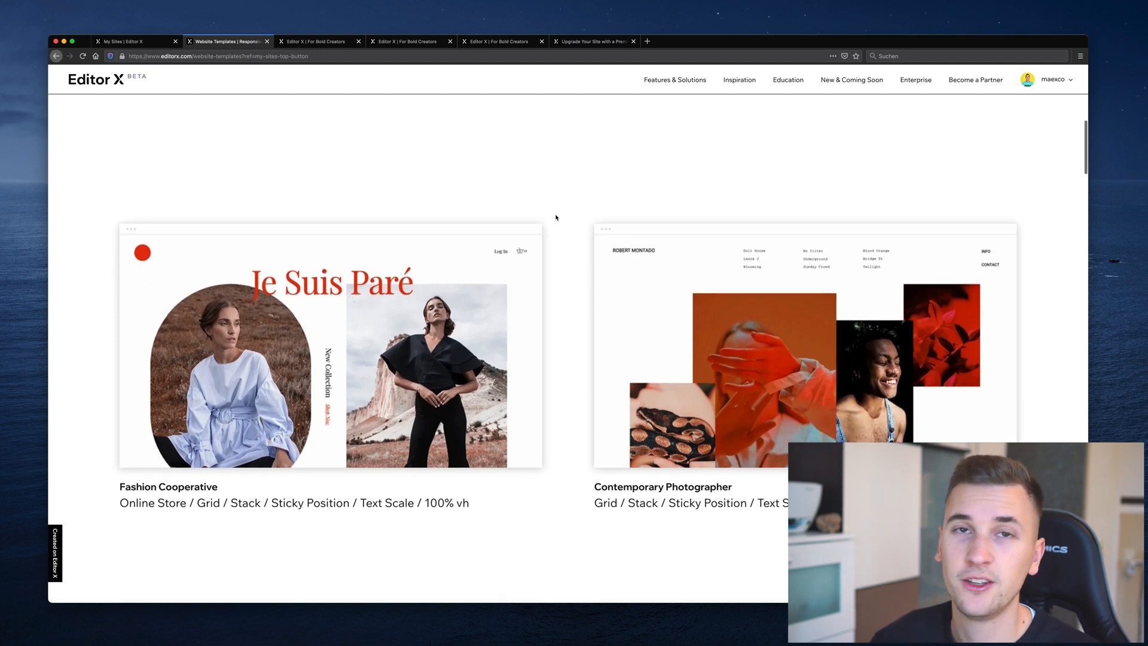
scroll(down, 3)
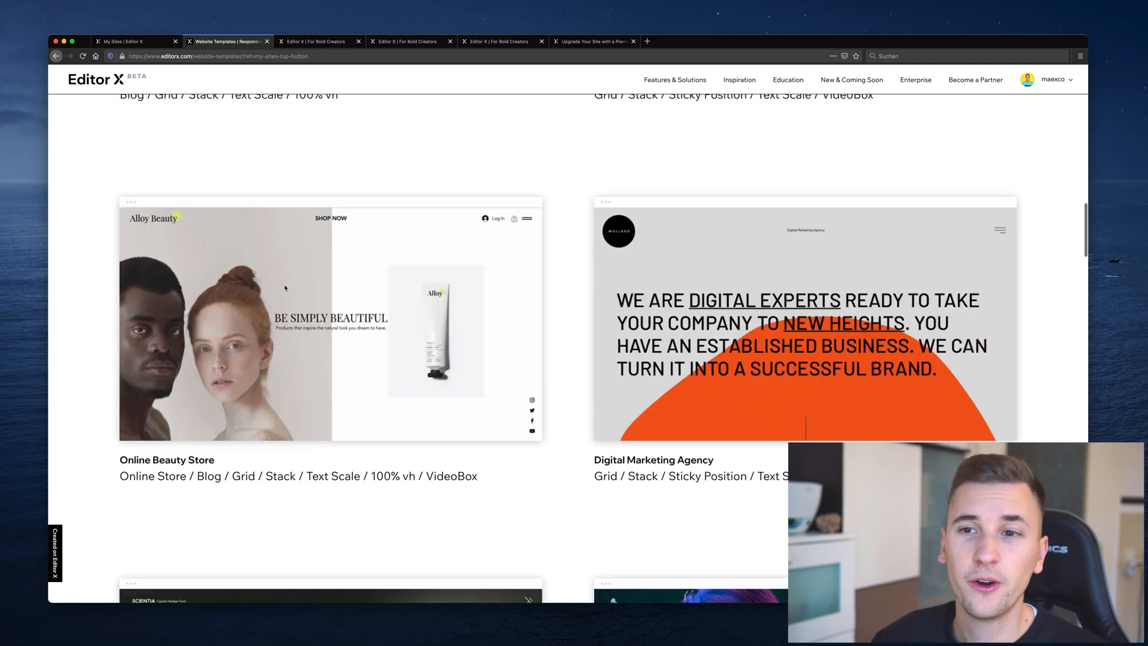
mouse_move(487, 446)
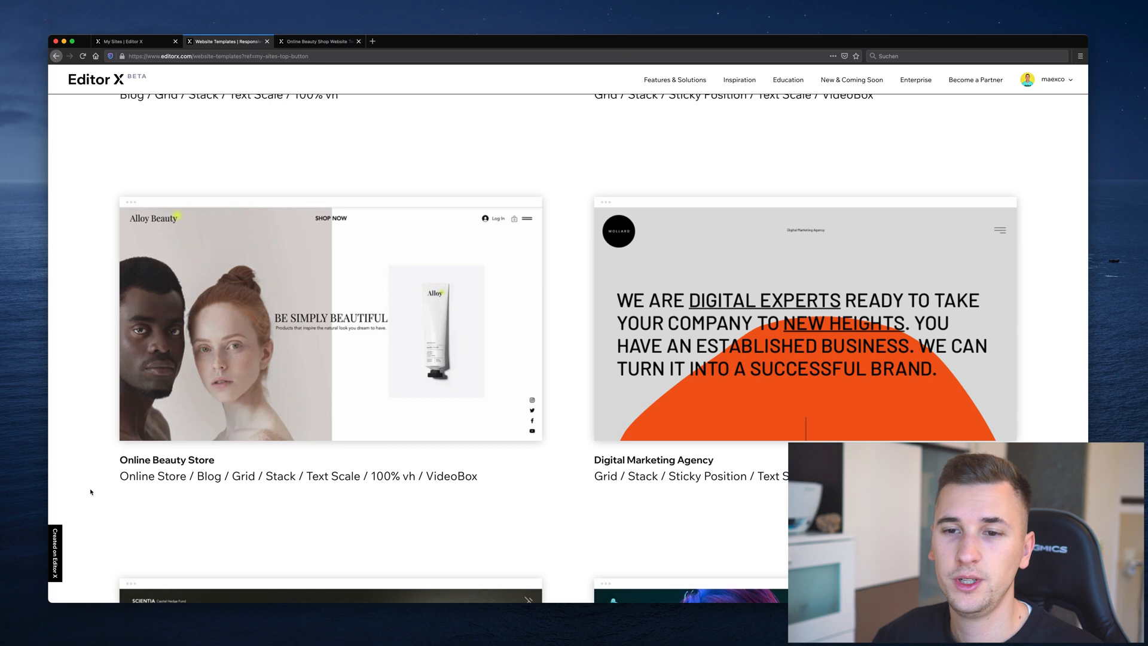
mouse_move(162, 487)
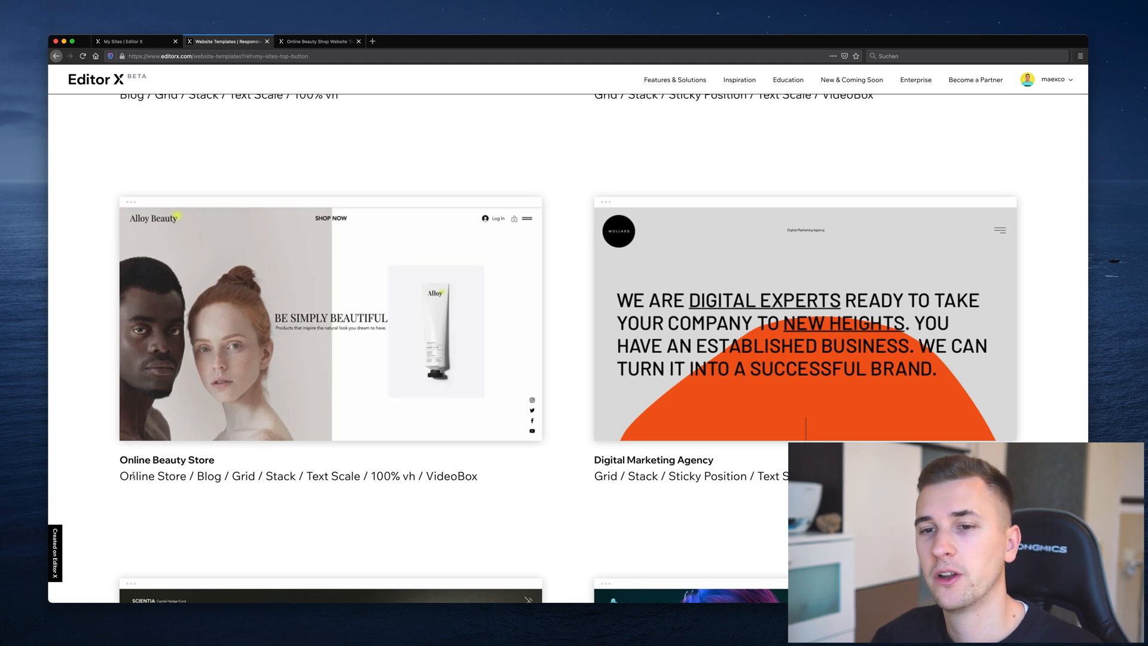
mouse_move(330, 318)
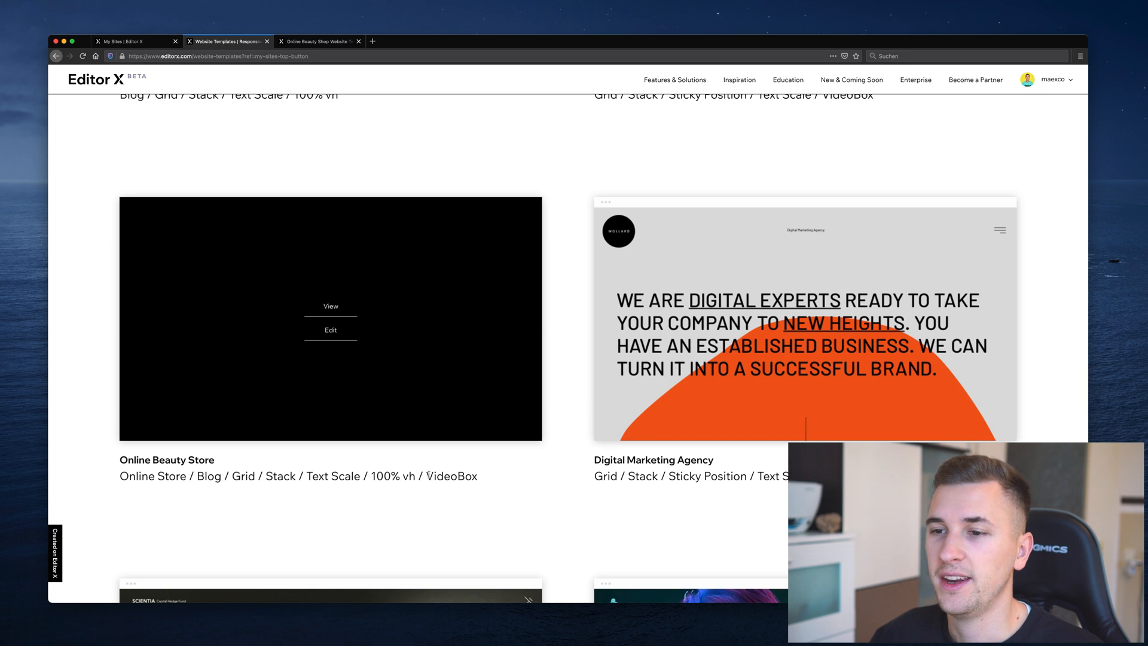
- Preview the Alloy Beauty store's desktop homepage down to its footer, then at tablet width
click(330, 306)
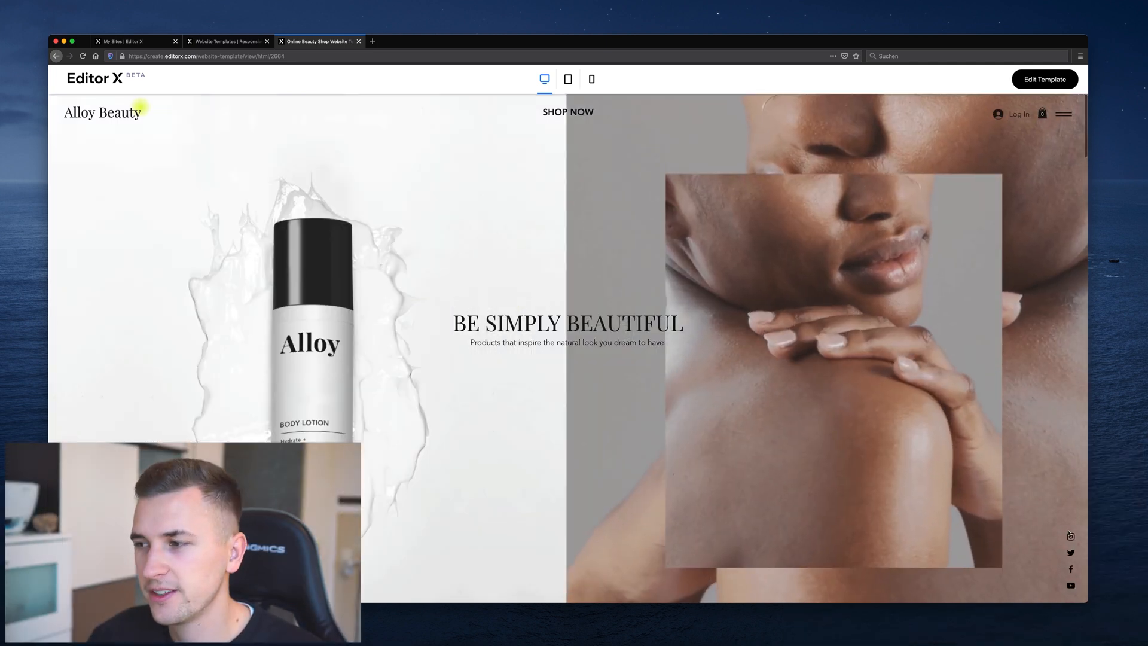
scroll(down, 3)
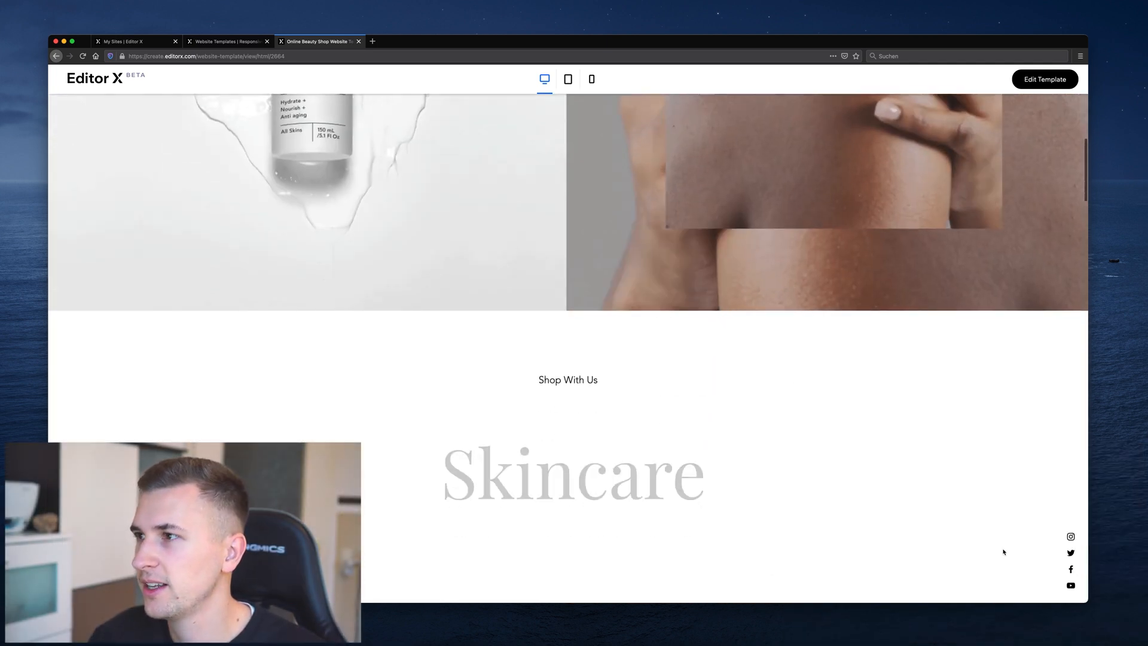
scroll(up, 3)
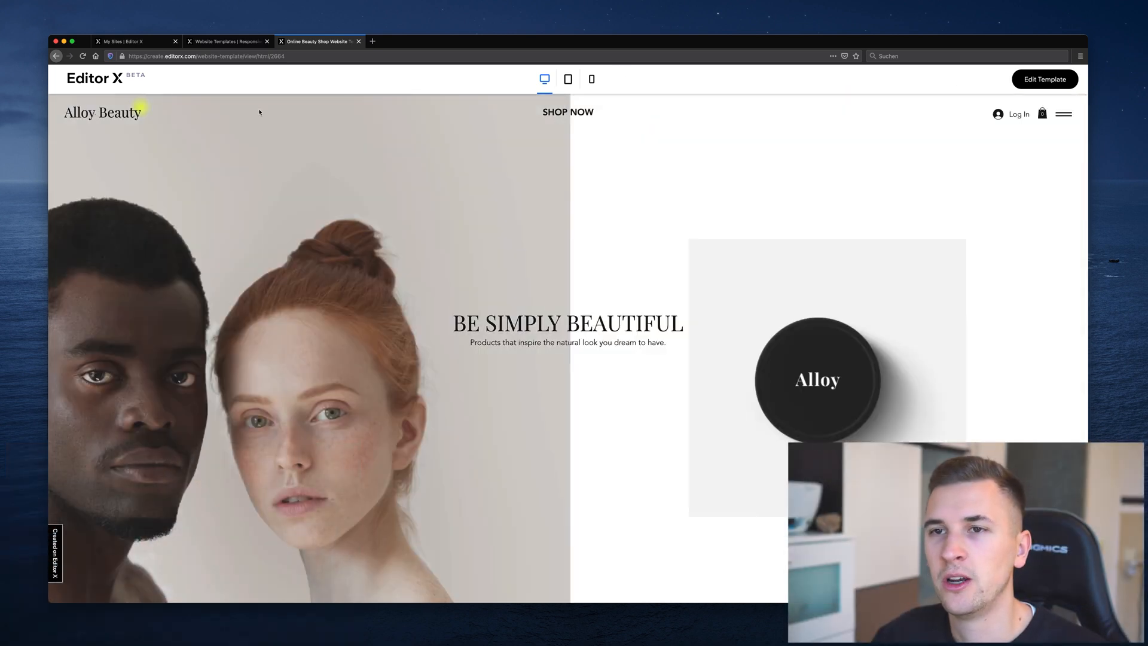
scroll(down, 3)
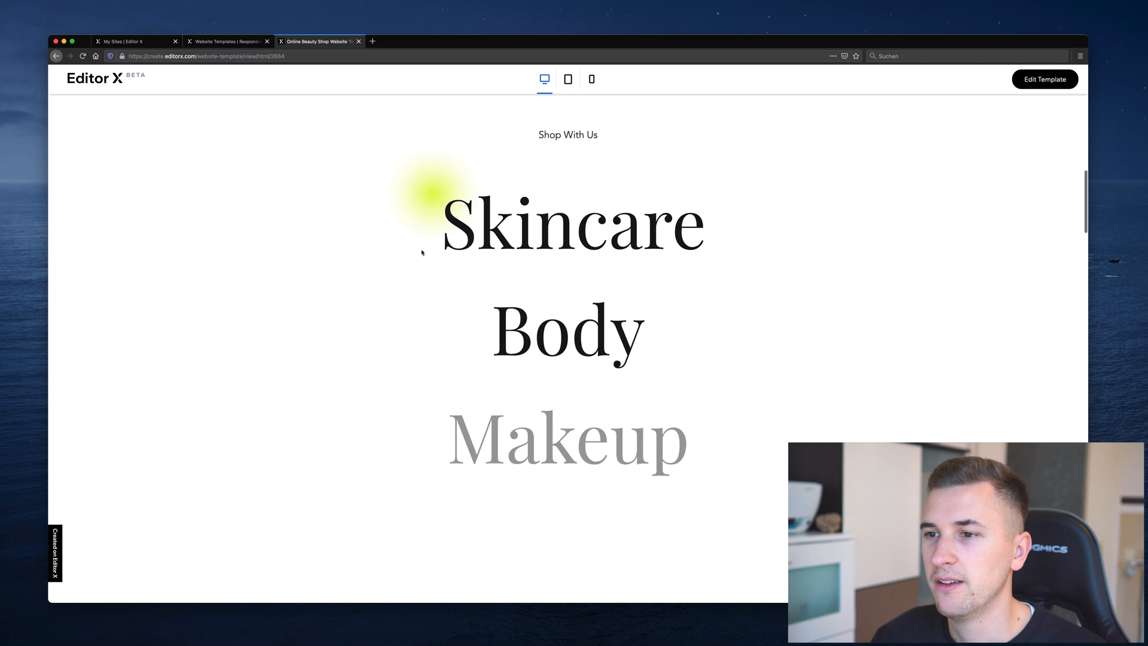
scroll(down, 3)
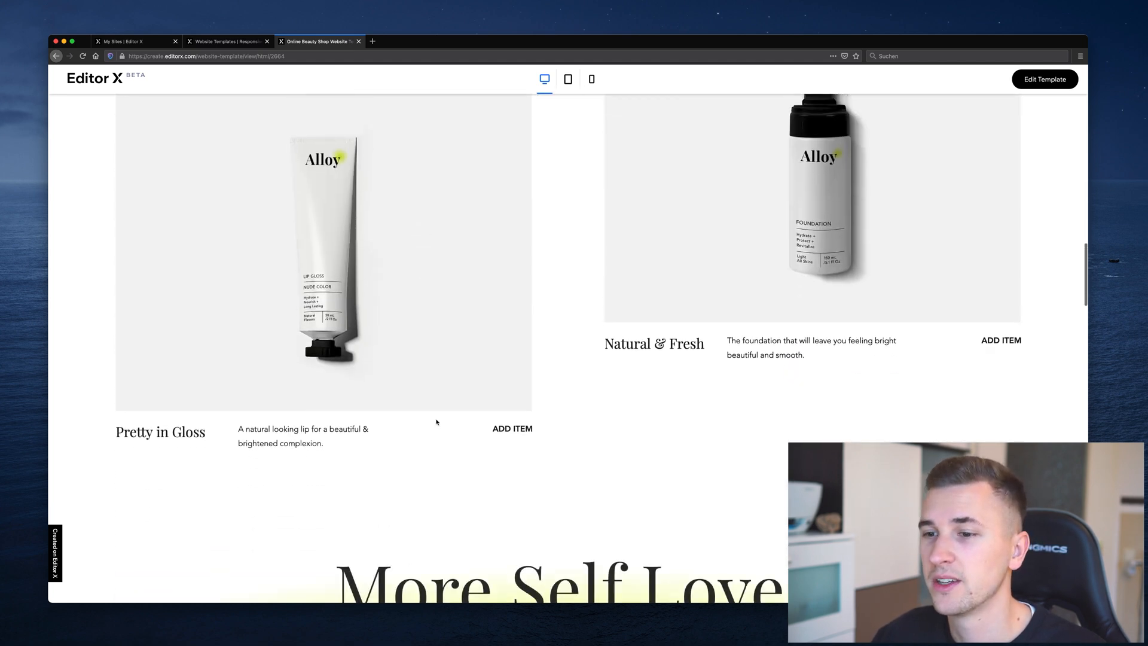
scroll(down, 3)
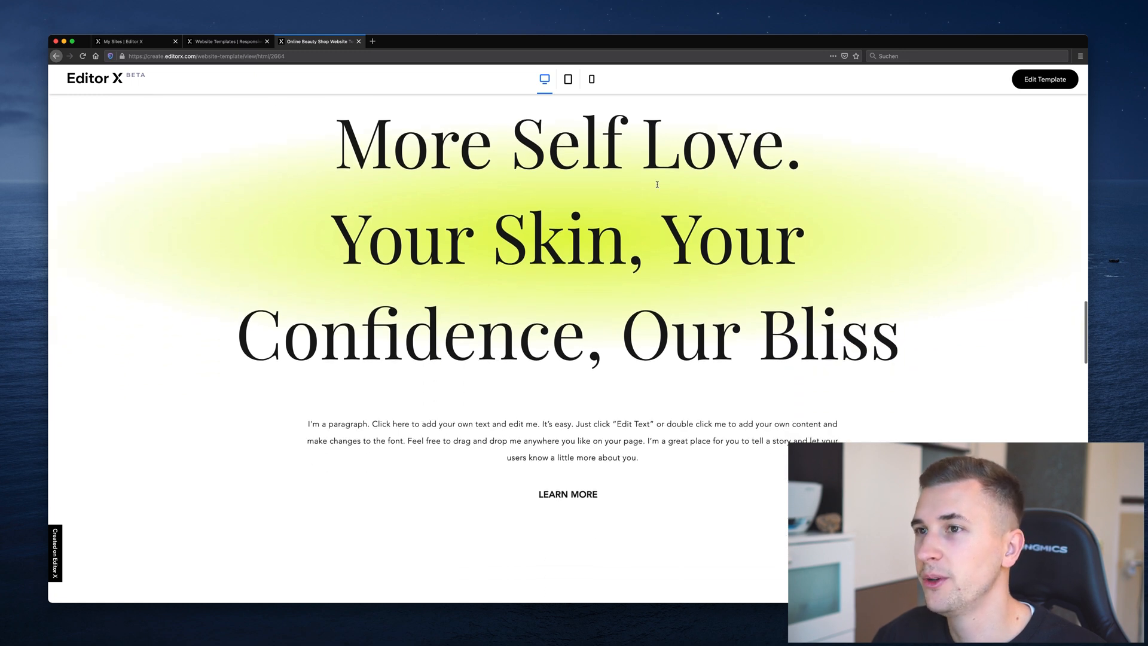
click(567, 79)
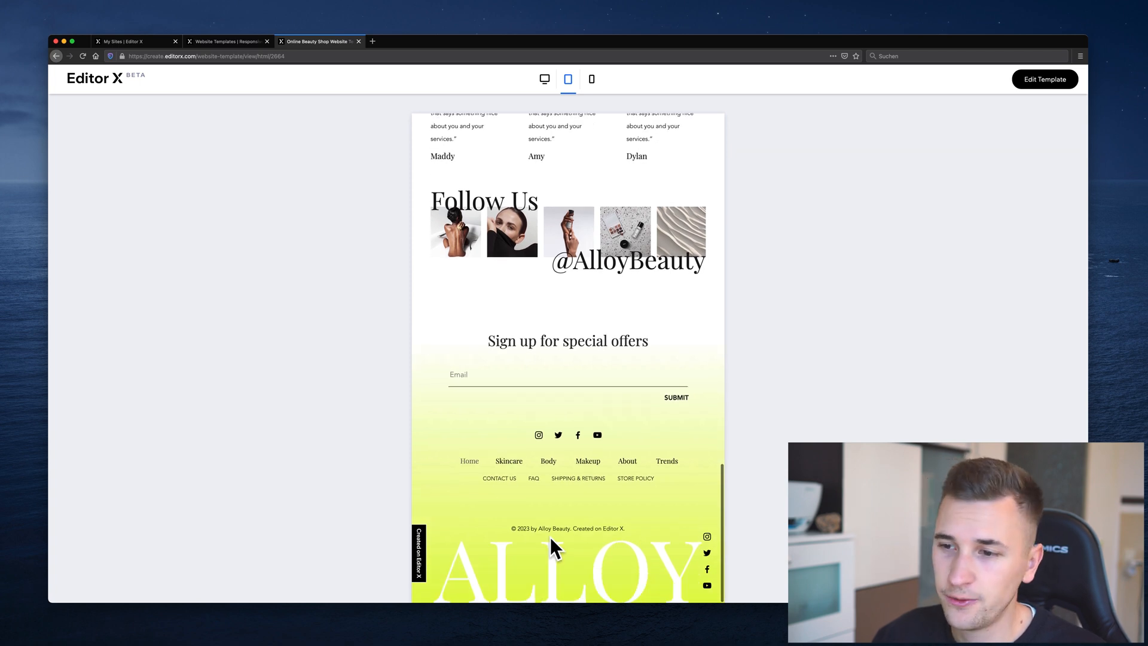
mouse_move(592, 79)
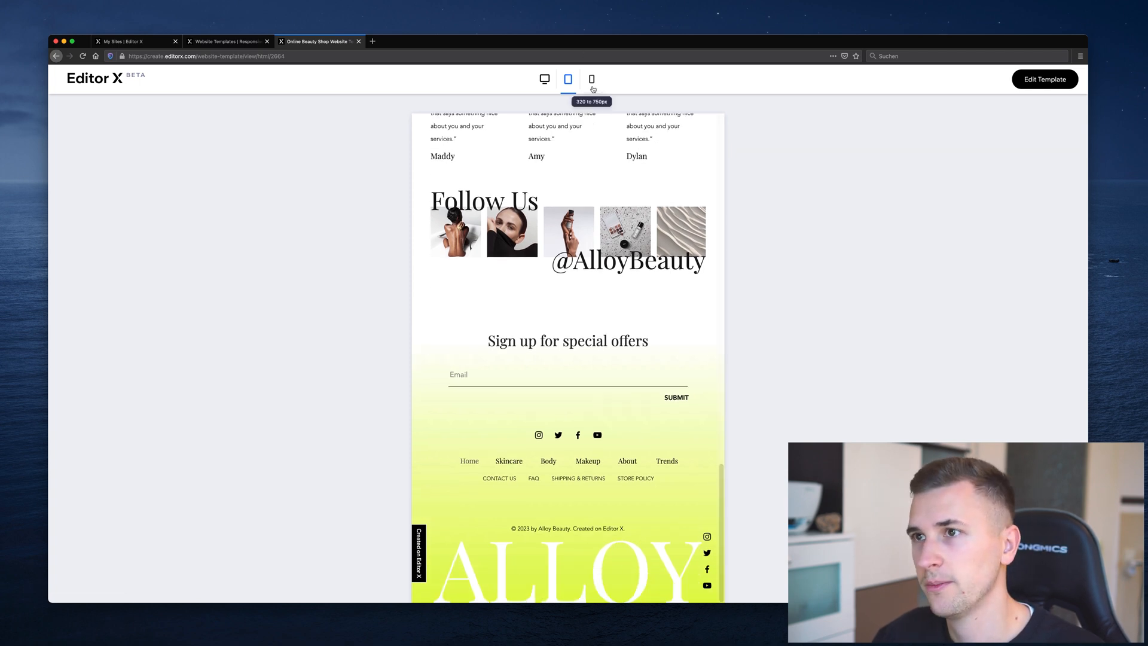
- Preview the store at mobile width, opening and closing its hamburger navigation menu
click(592, 79)
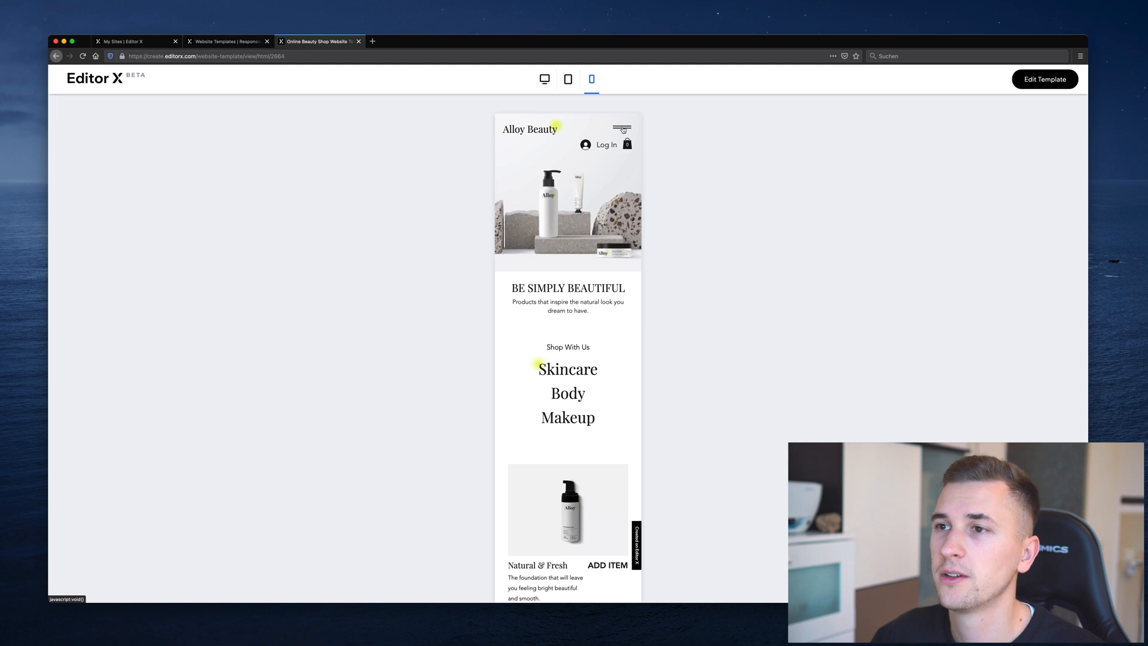
click(622, 129)
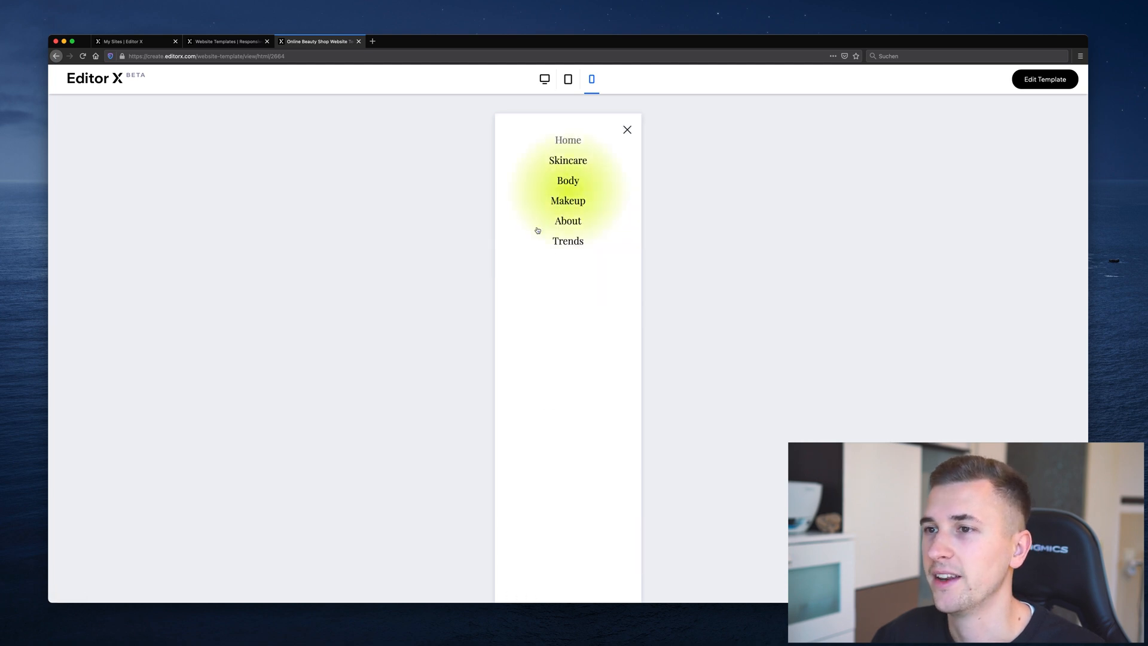
click(626, 129)
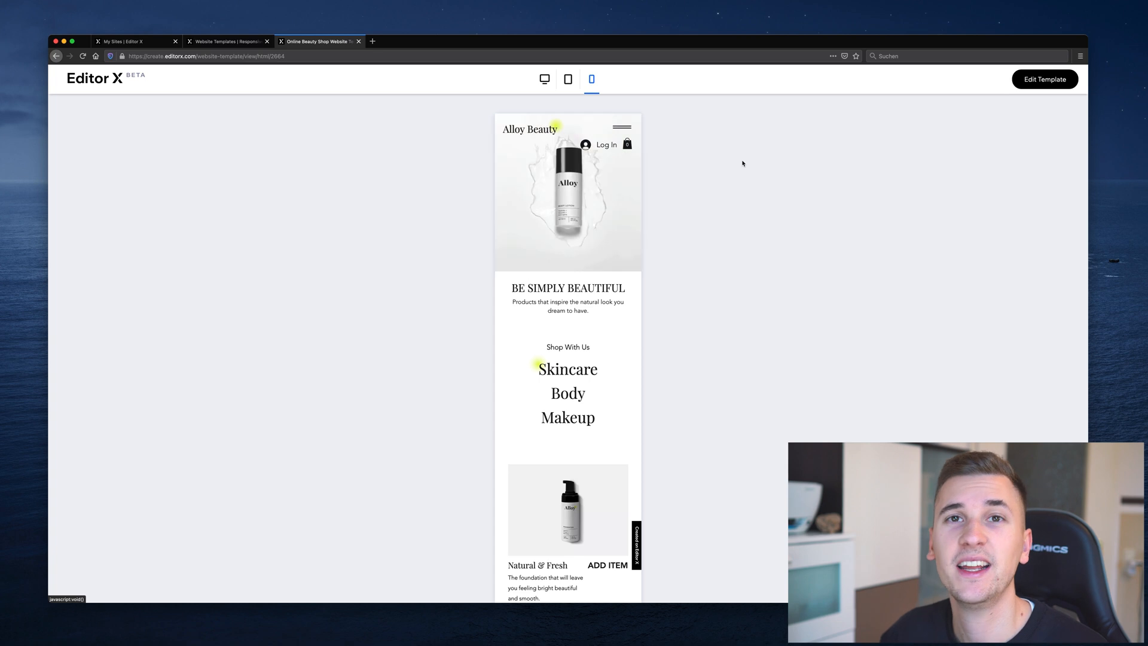